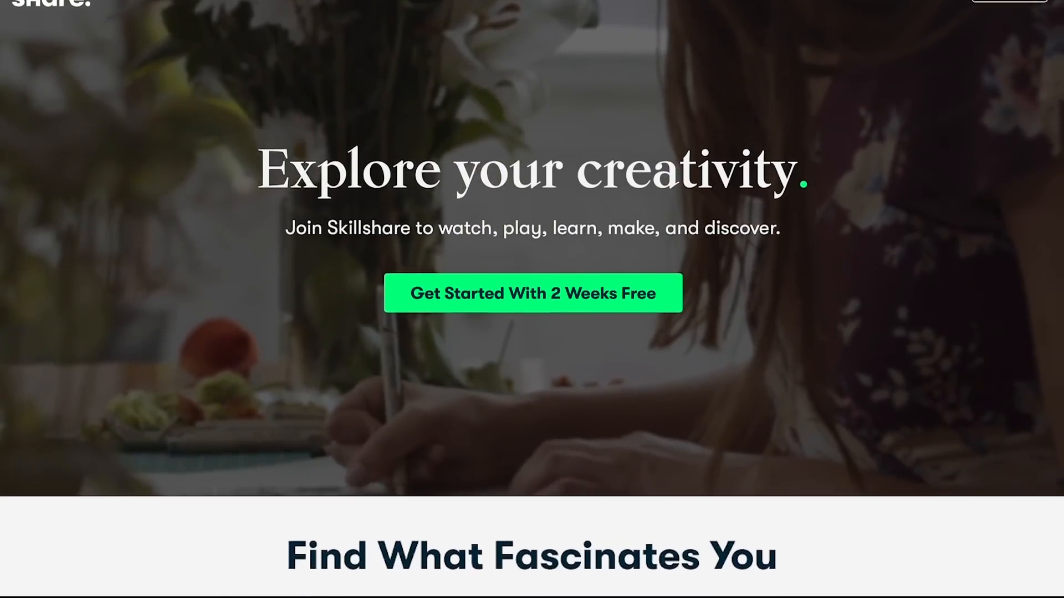
- Browse Skillshare's Animation category and choose the Modelling in Cinema 4D class
scroll("down", 3)
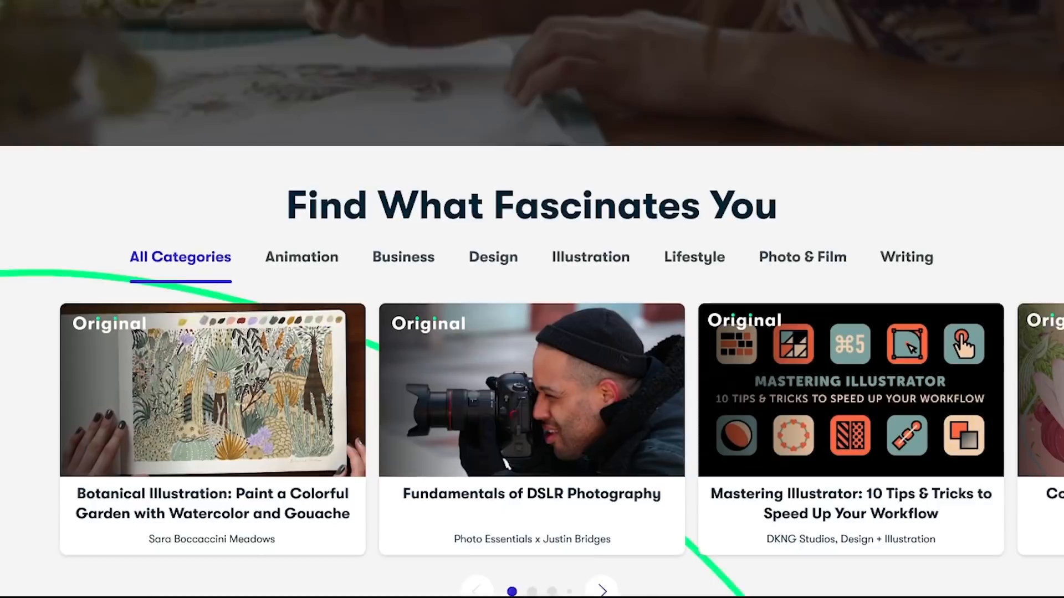
scroll("down", 3)
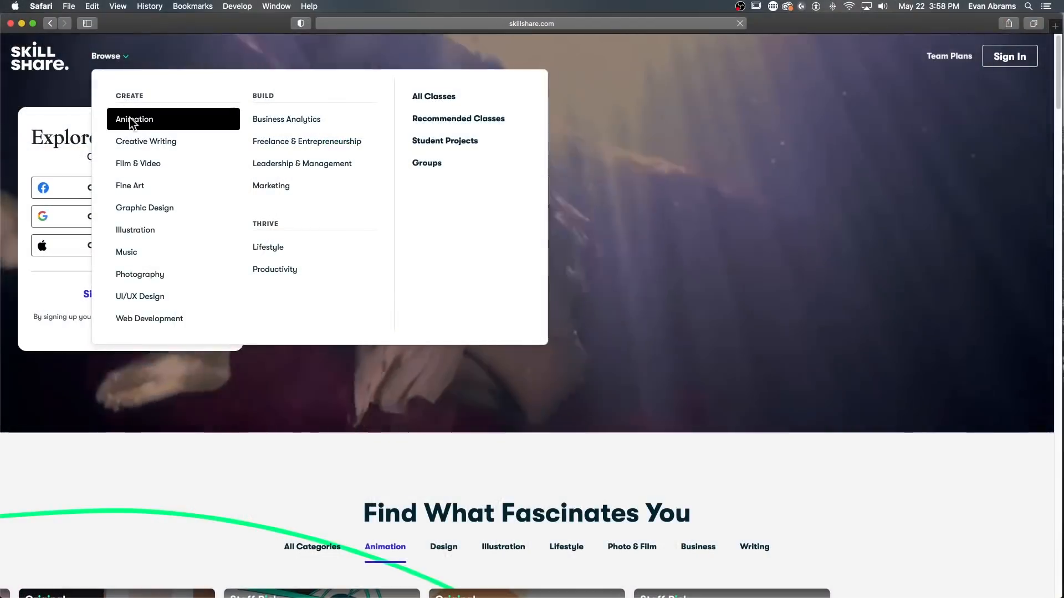
left_click(134, 119)
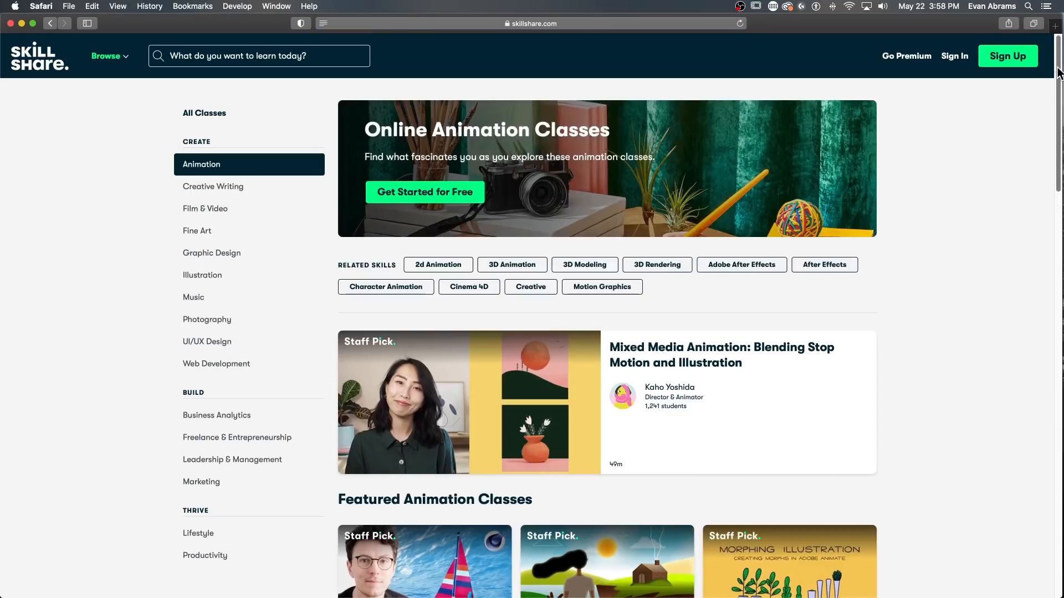
scroll("down", 3)
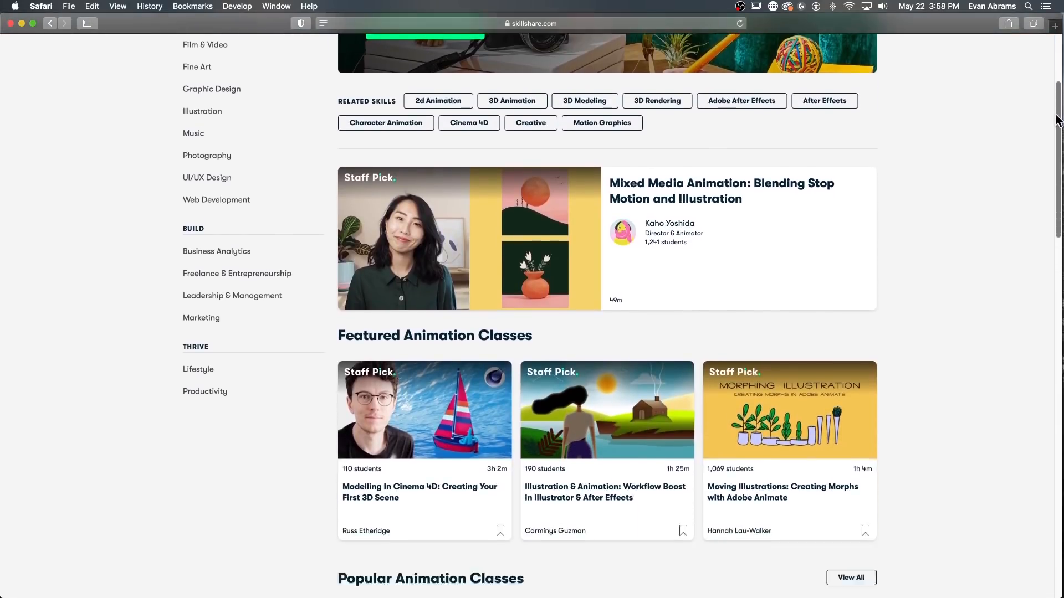
scroll("down", 3)
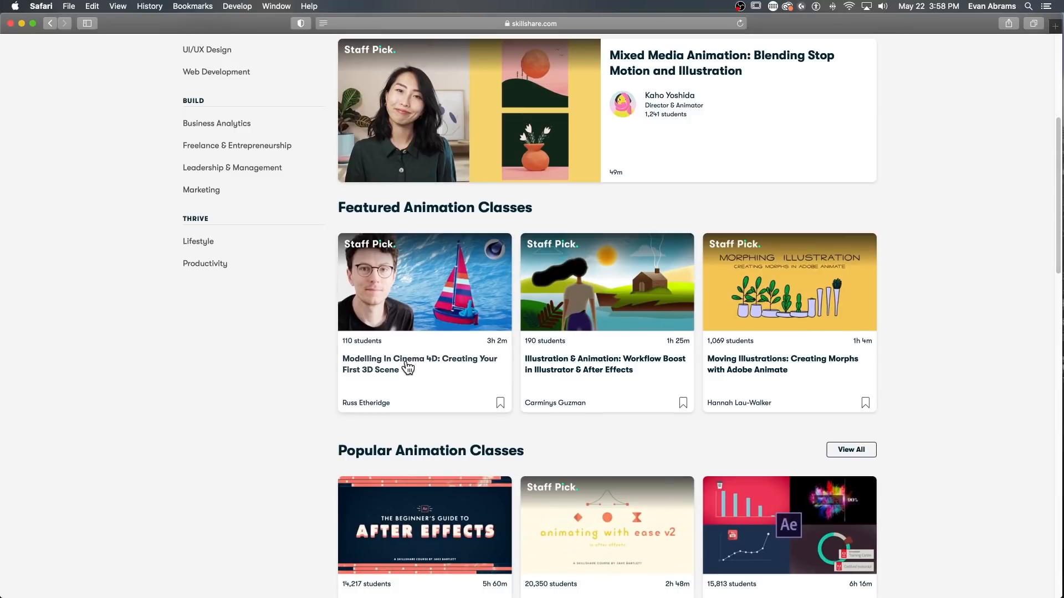
left_click(419, 364)
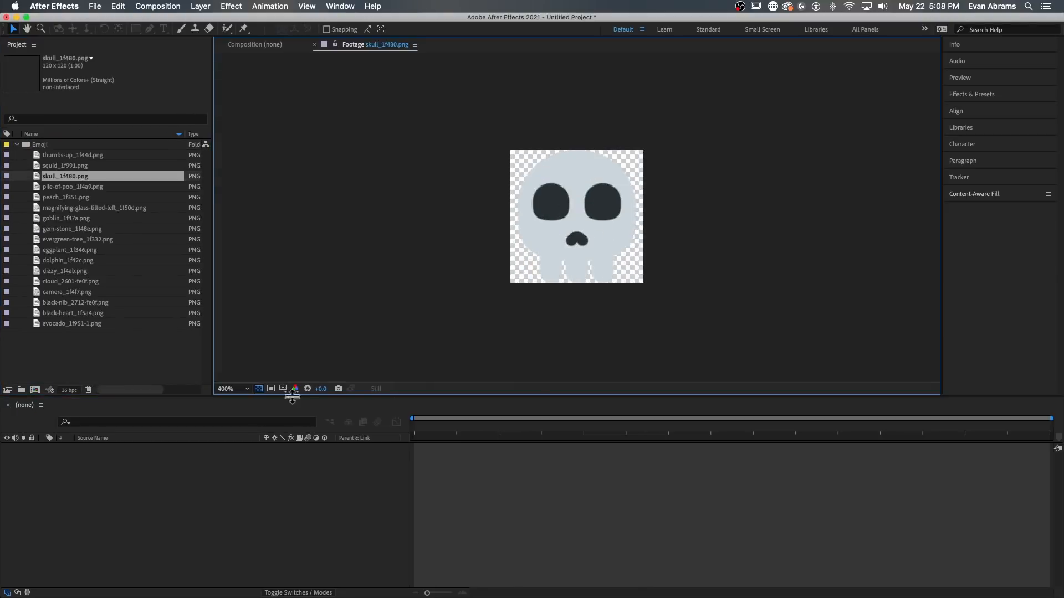
- Hide the transparency grid, preview the skull, peach, eggplant, avocado, dolphin and cloud emoji, then collapse the Emoji folder
left_click(72, 229)
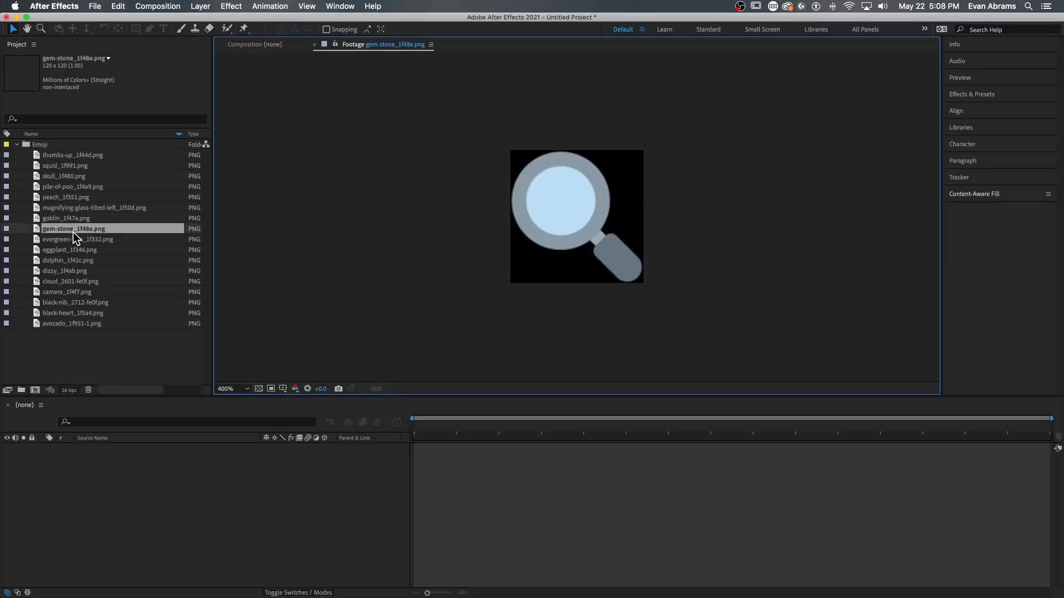
left_click(64, 175)
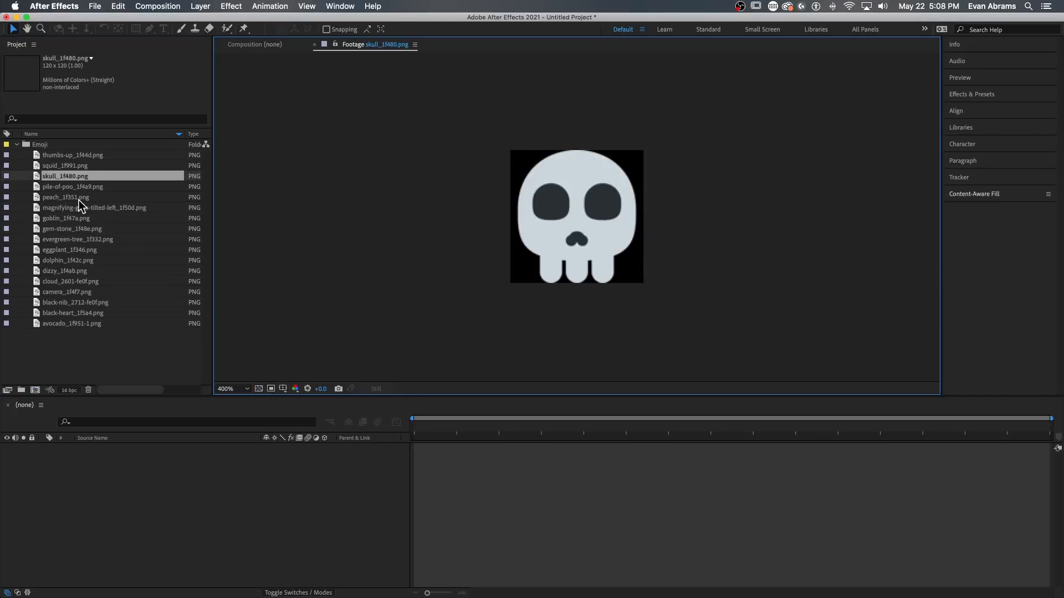
left_click(66, 196)
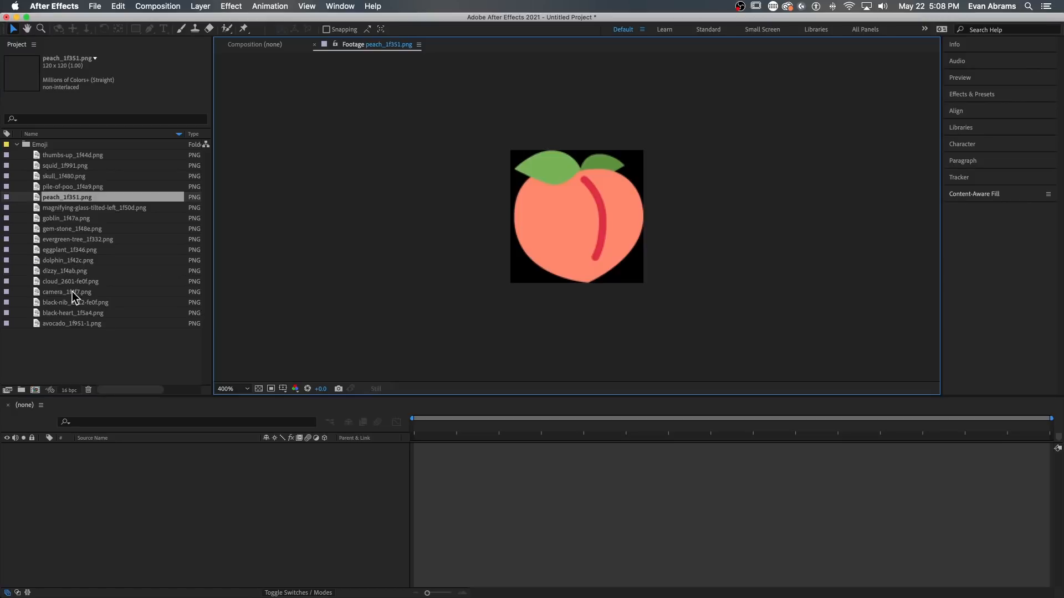
left_click(71, 250)
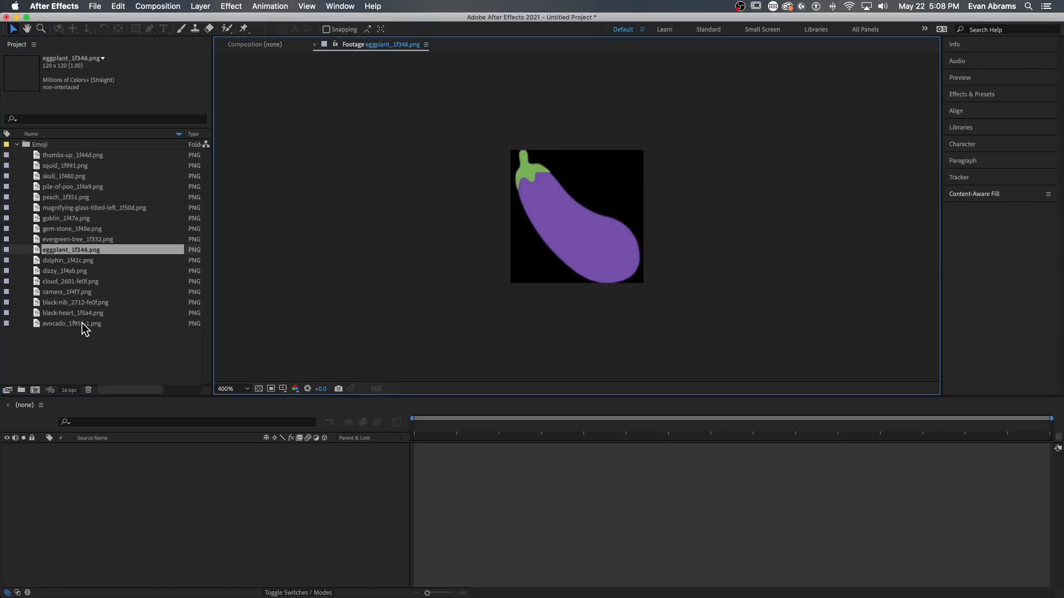
left_click(71, 324)
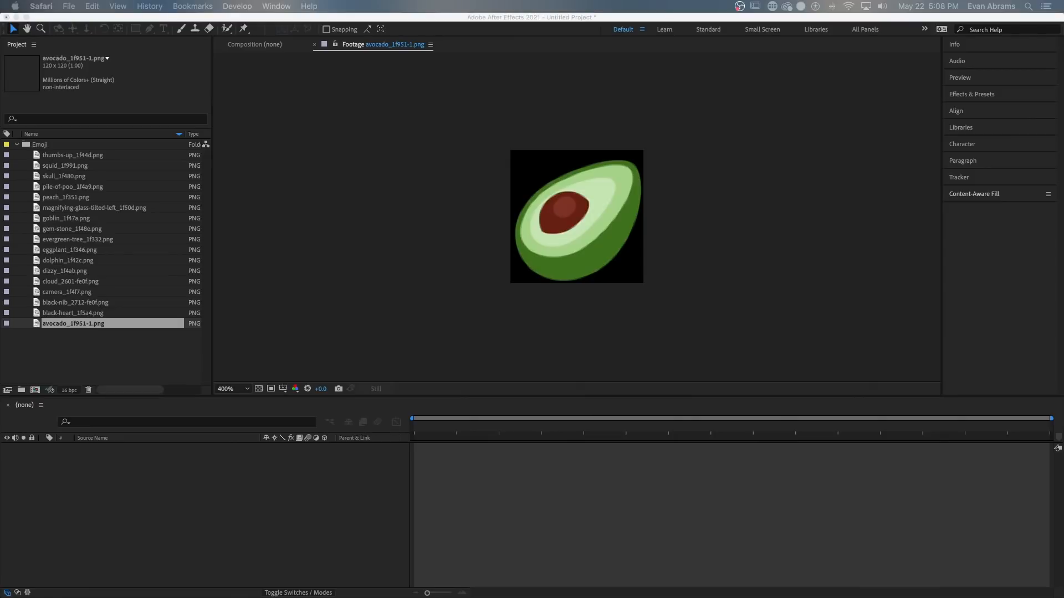
left_click(68, 271)
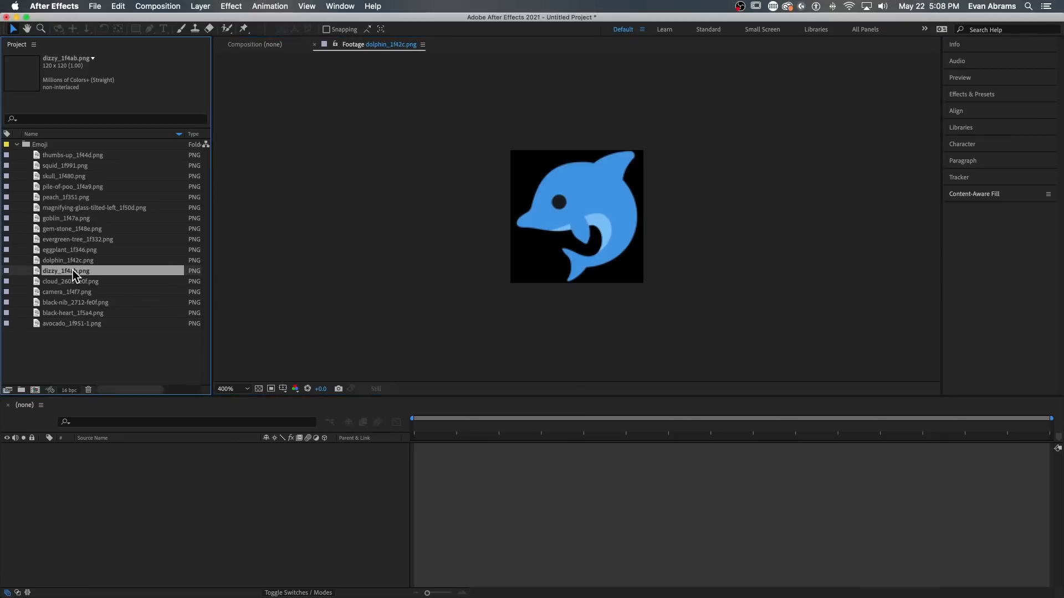
left_click(71, 281)
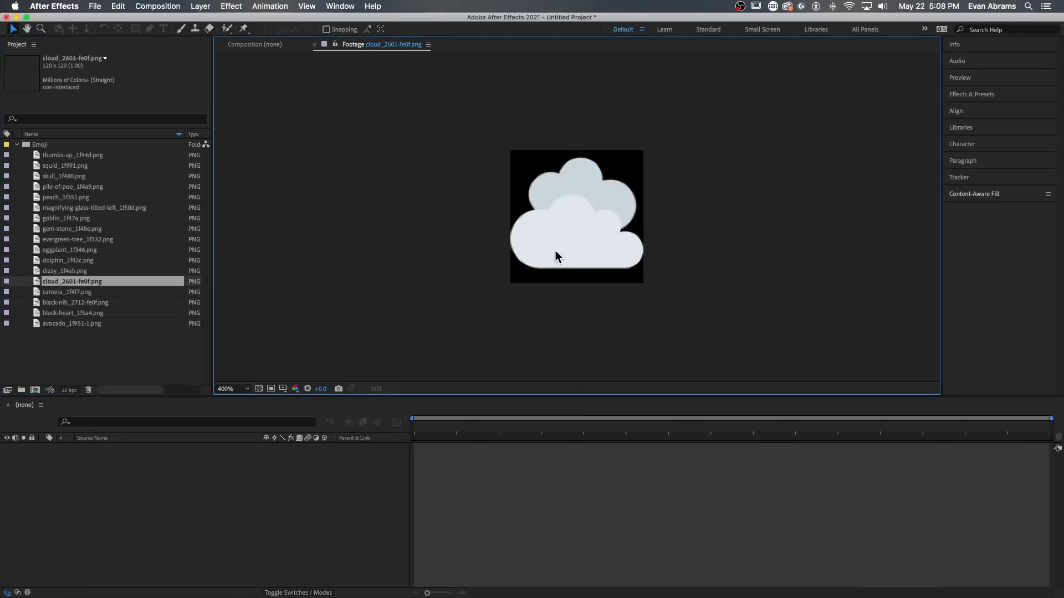
left_click(16, 145)
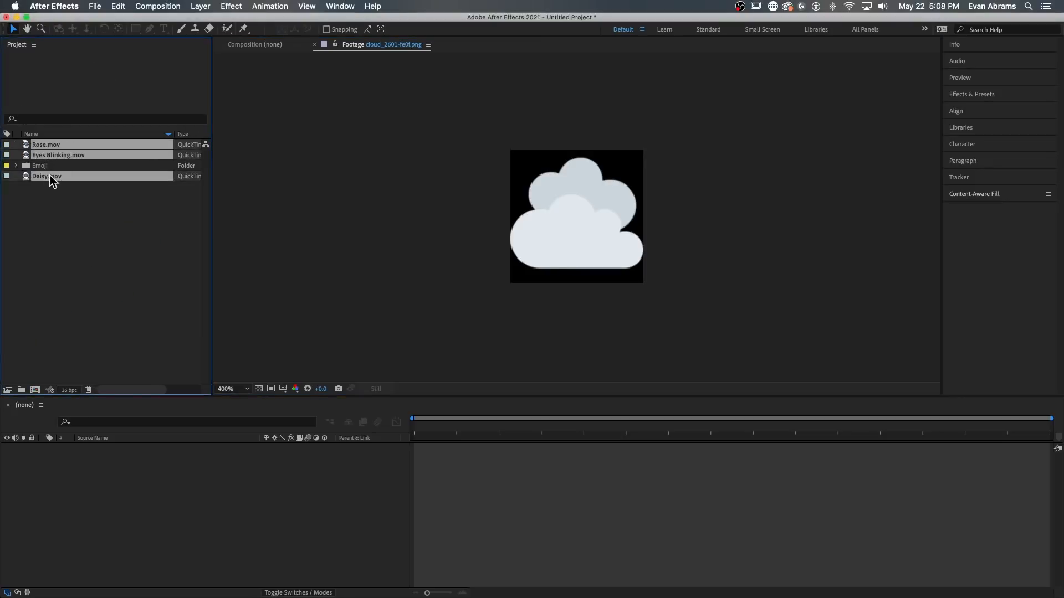
- Create a 2000×2000, 30 fps, ten-second composition named Put Footage Here!
double_click(68, 165)
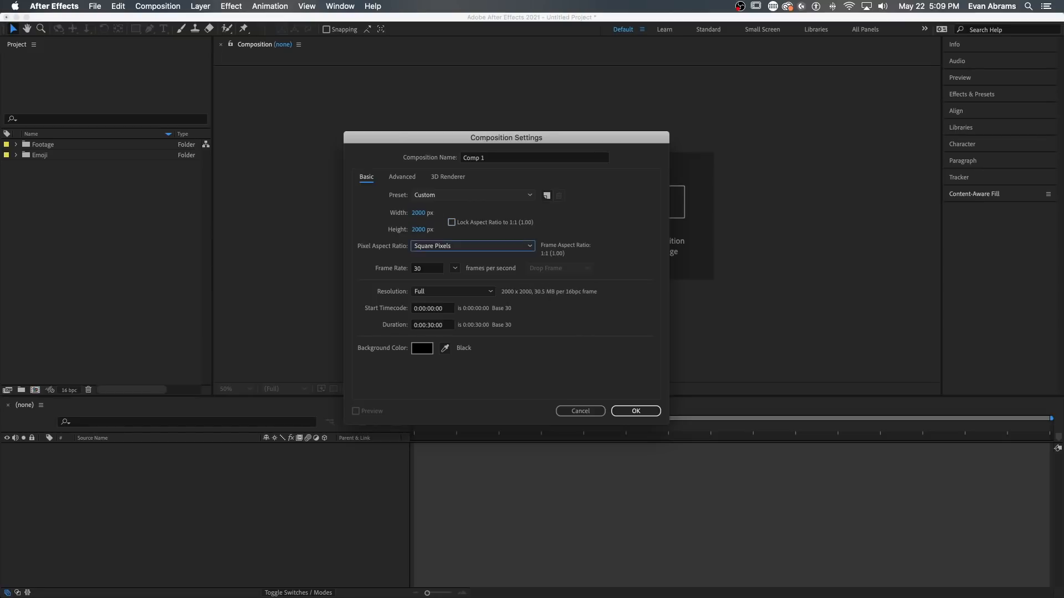
left_click(431, 309)
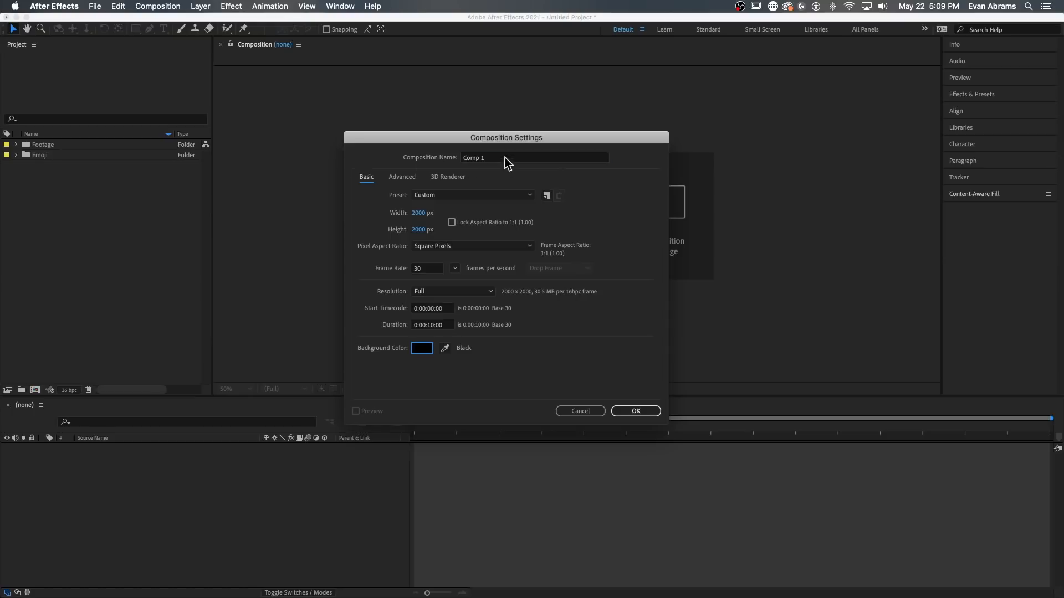
type("Put Footage Here!")
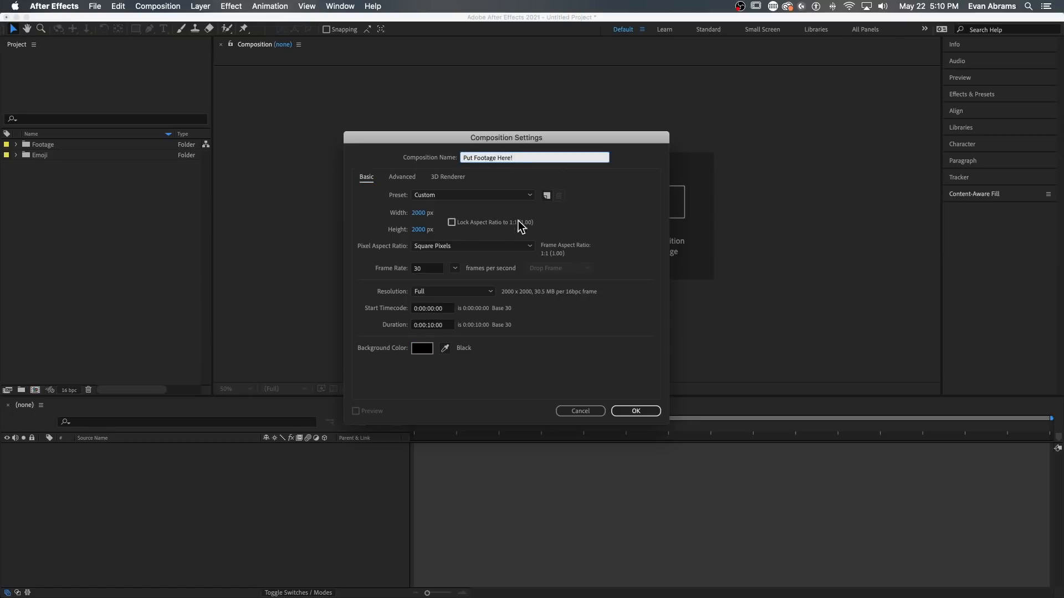
left_click(634, 410)
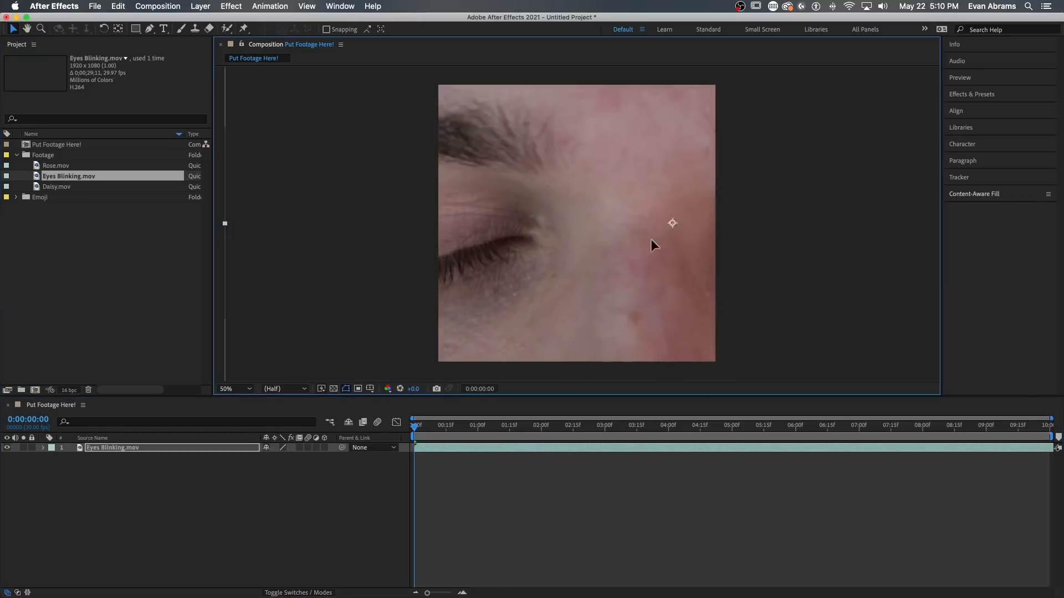
- Apply Mosaic to an adjustment layer with 40 horizontal and 40 vertical blocks and Sharp Colors on
left_click(477, 425)
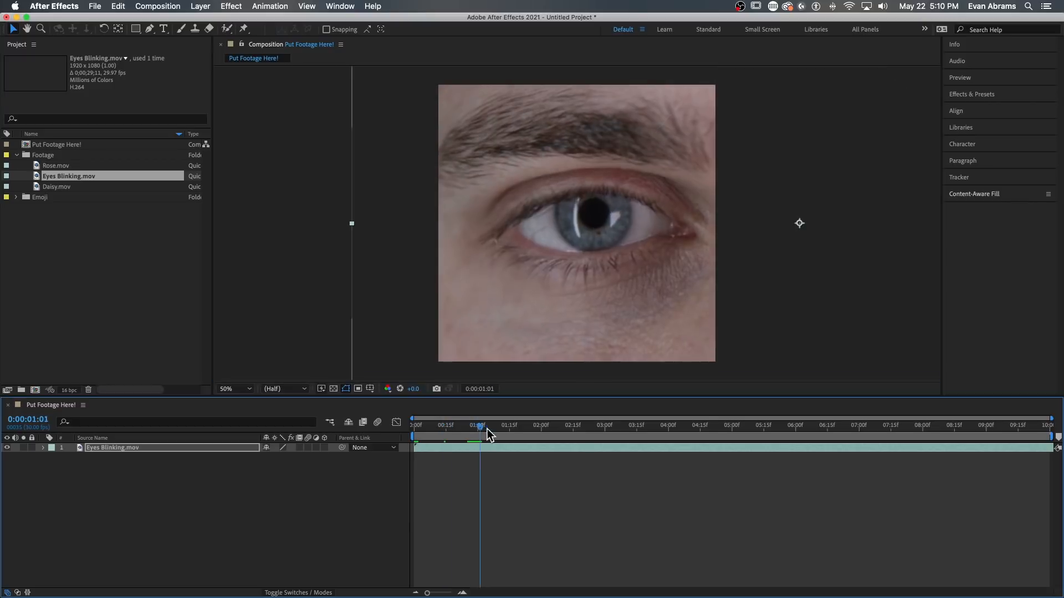
left_click(489, 425)
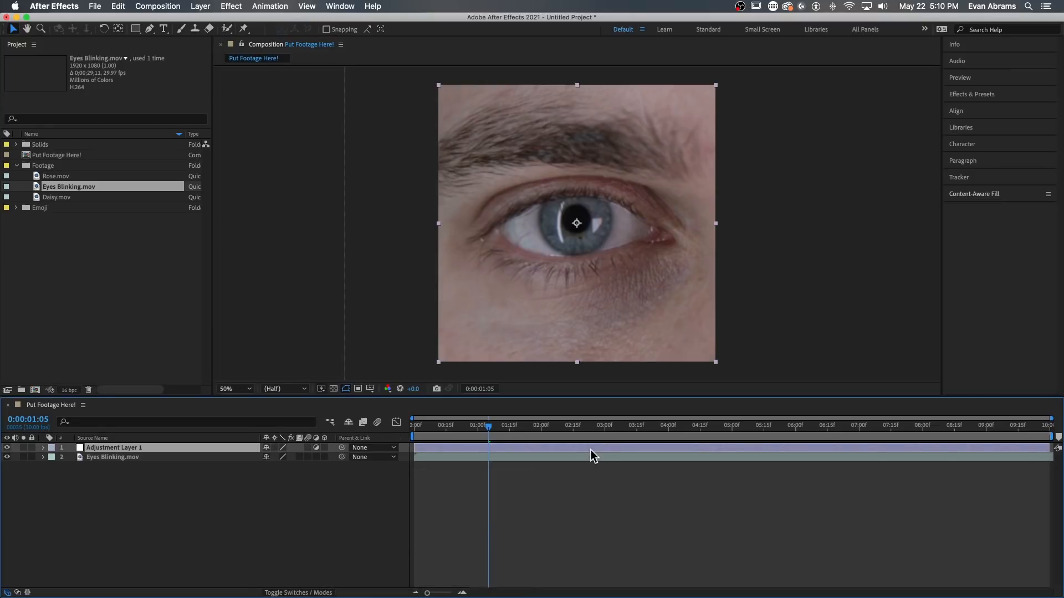
type("mosaic")
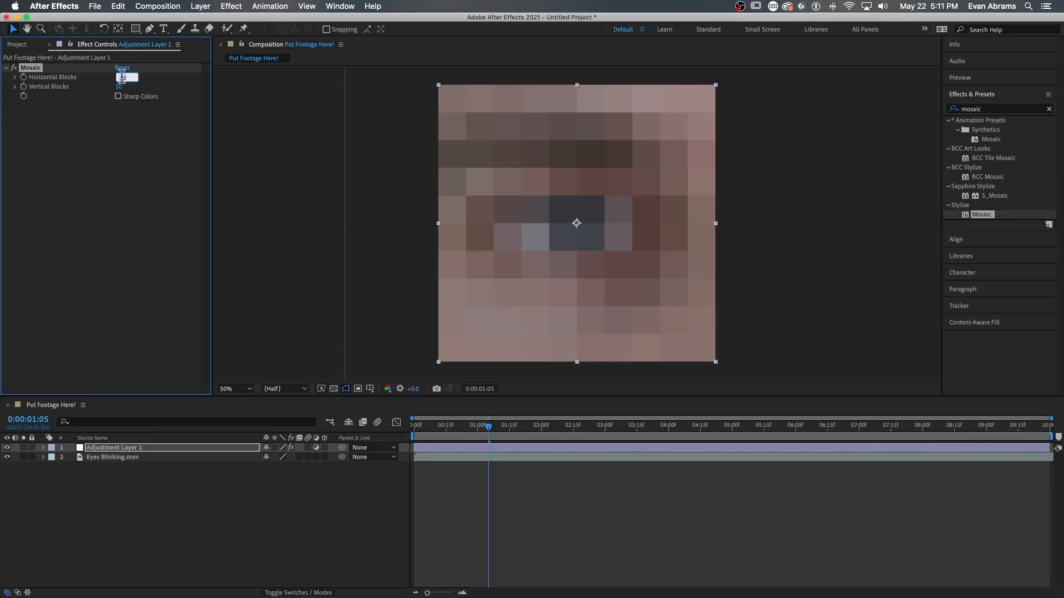
type("40")
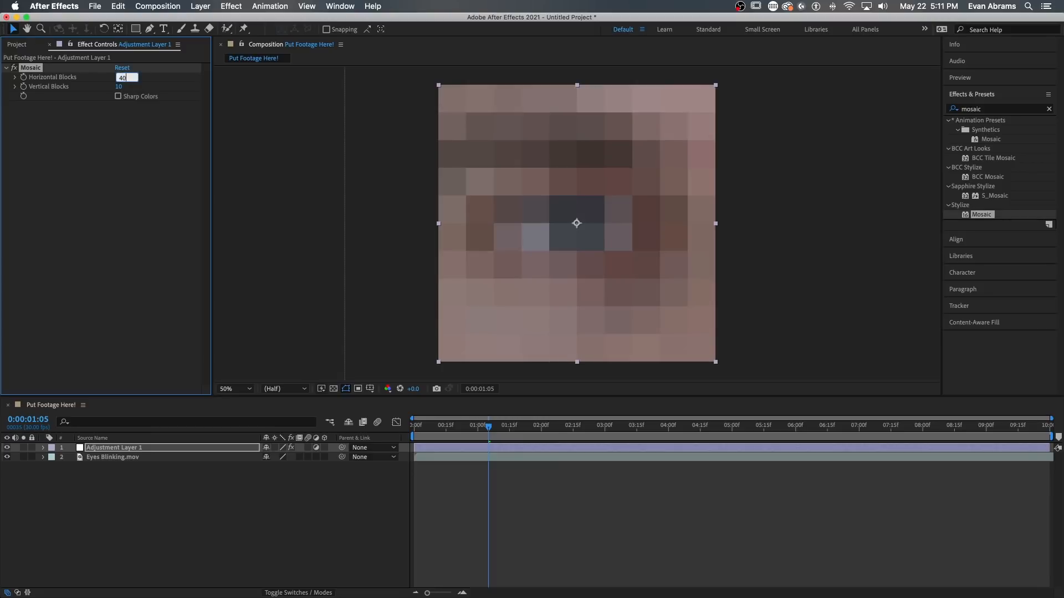
type("40")
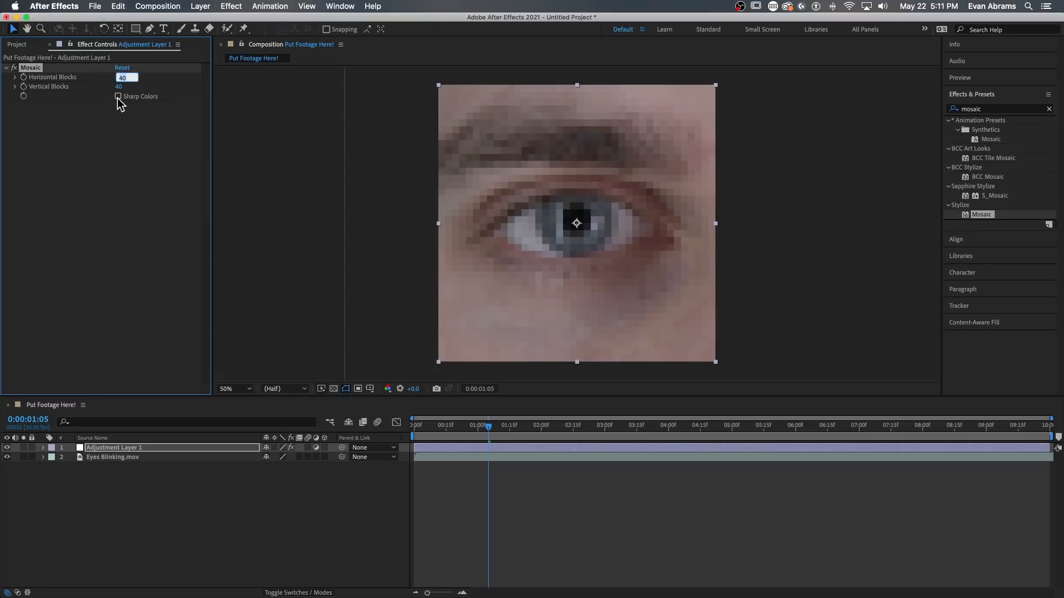
left_click(117, 96)
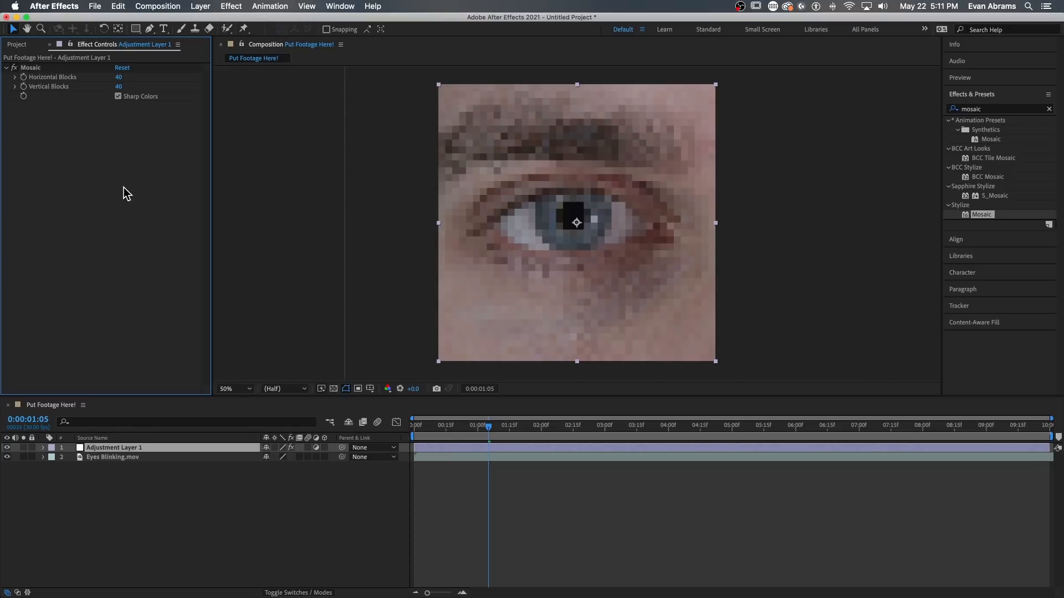
mouse_move(950, 44)
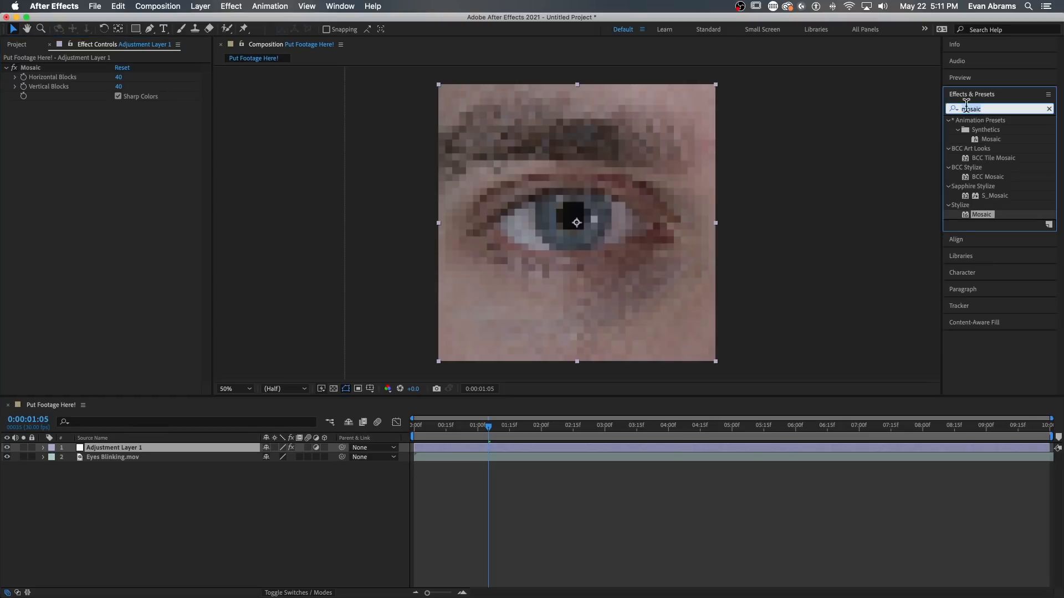
- Add Posterize at level 5 and a greyscale Tint, then start a Curves effect on Eyes Blinking
type("posterize")
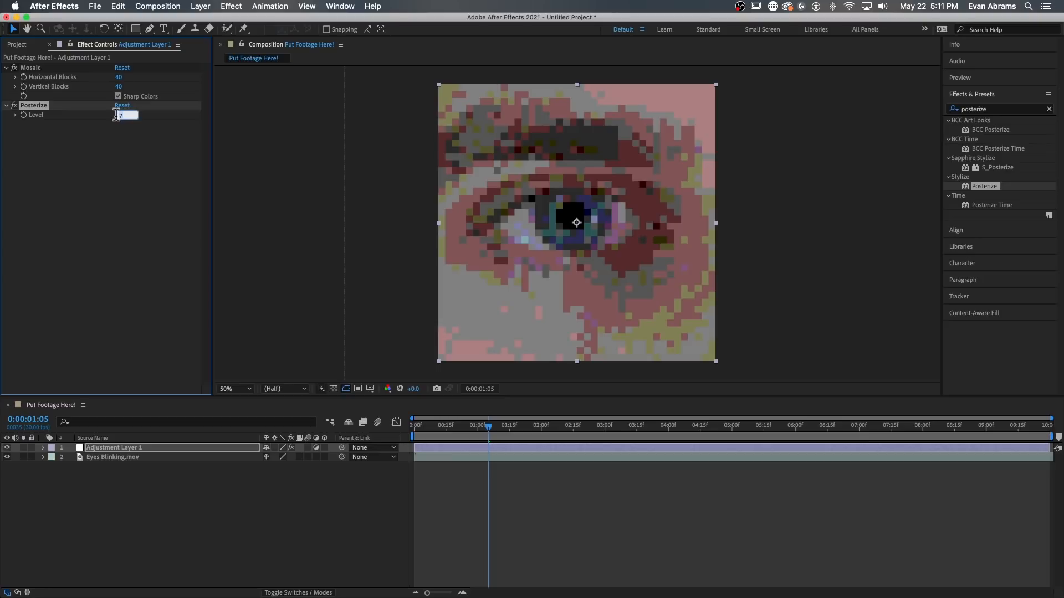
type("5")
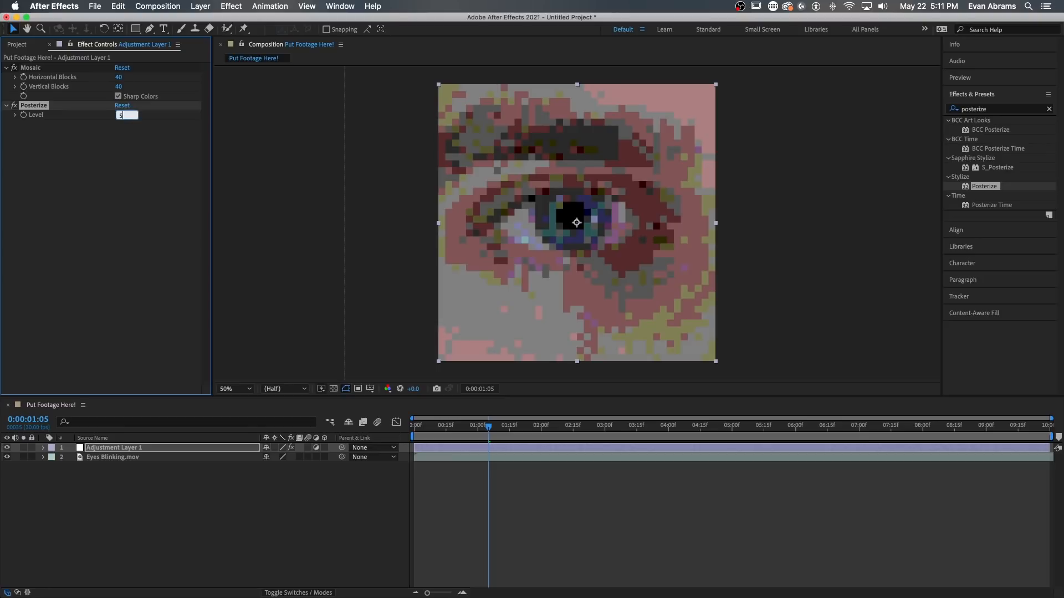
type("5")
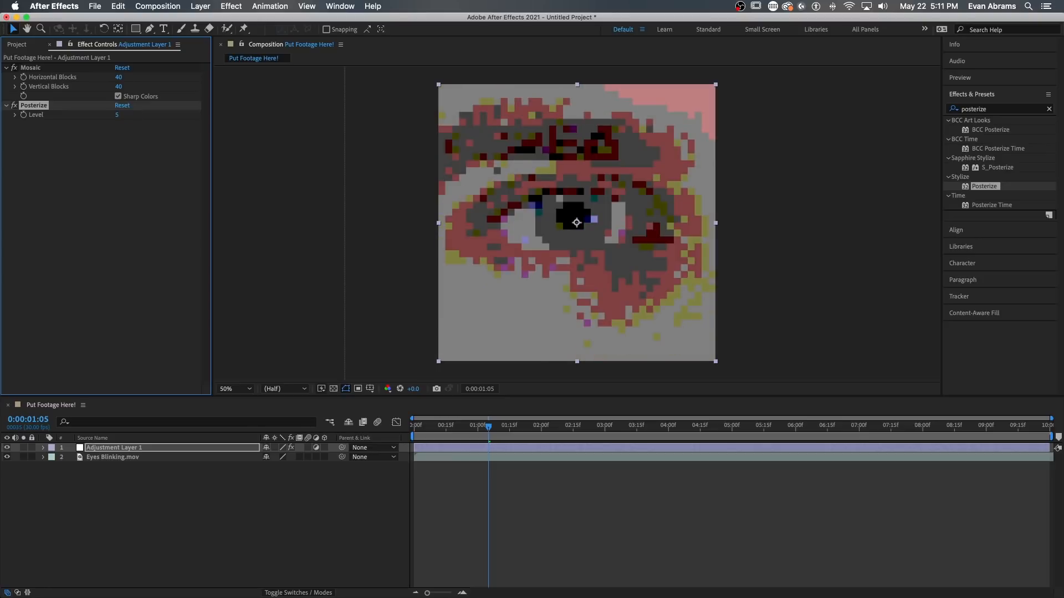
left_click(230, 388)
type("tint")
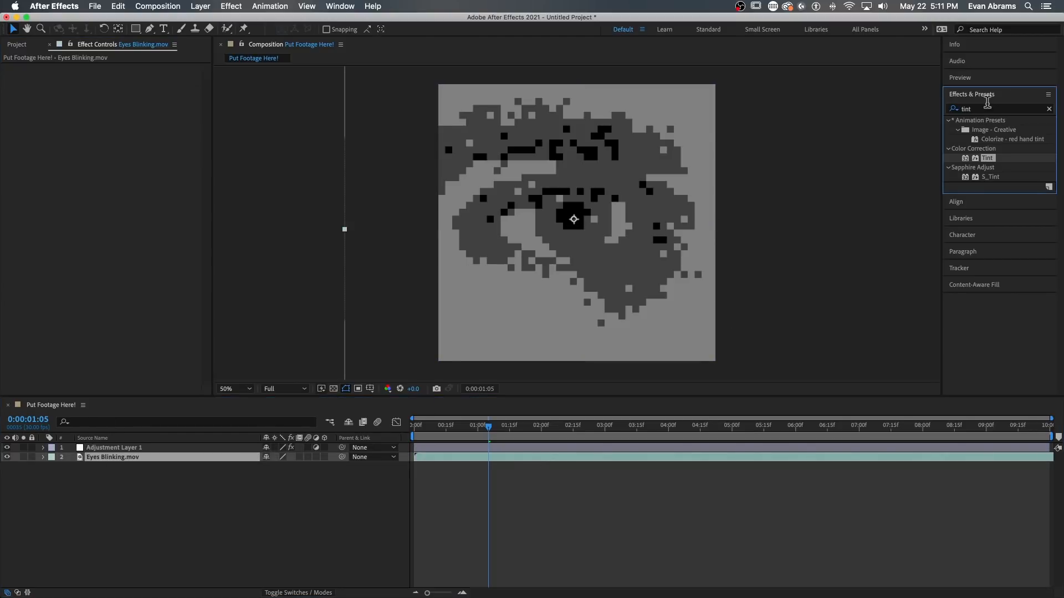
type("curves")
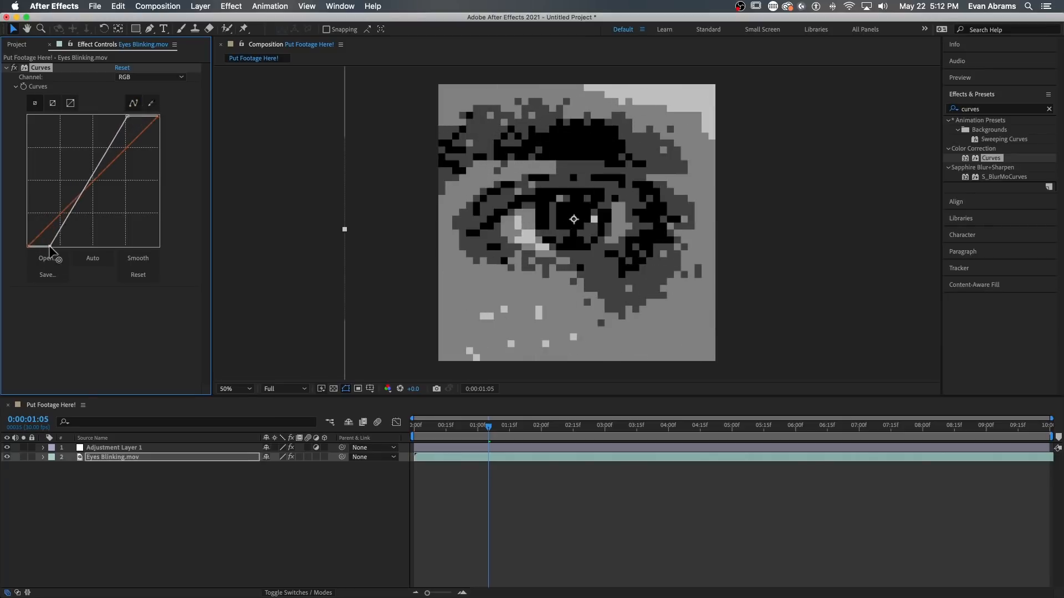
- Shape the Curves graph into a steep S-curve for deep blacks and bright whites
left_click_drag(51, 244, 75, 215)
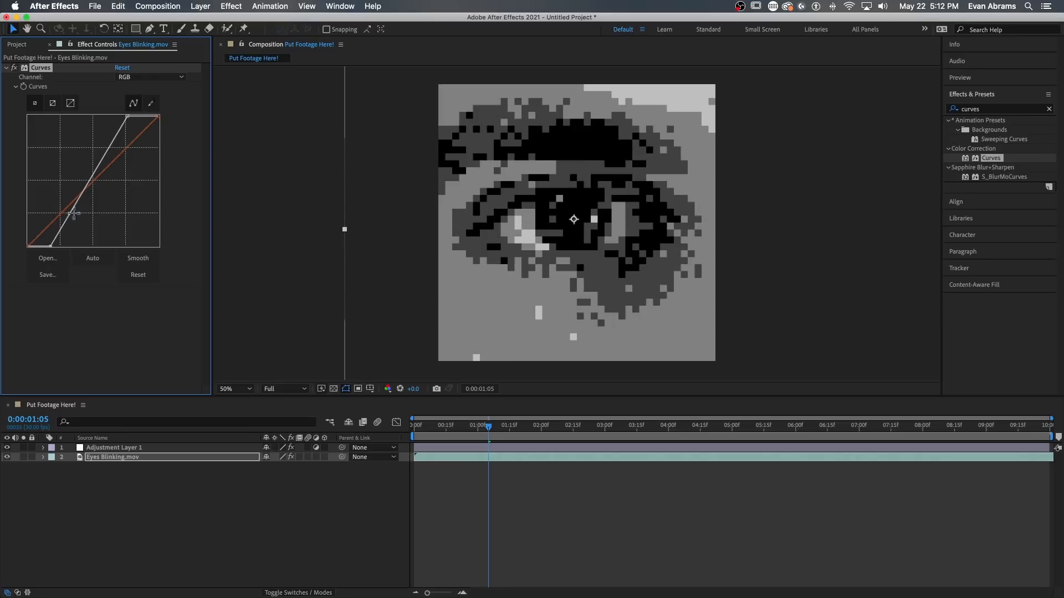
left_click_drag(75, 215, 72, 231)
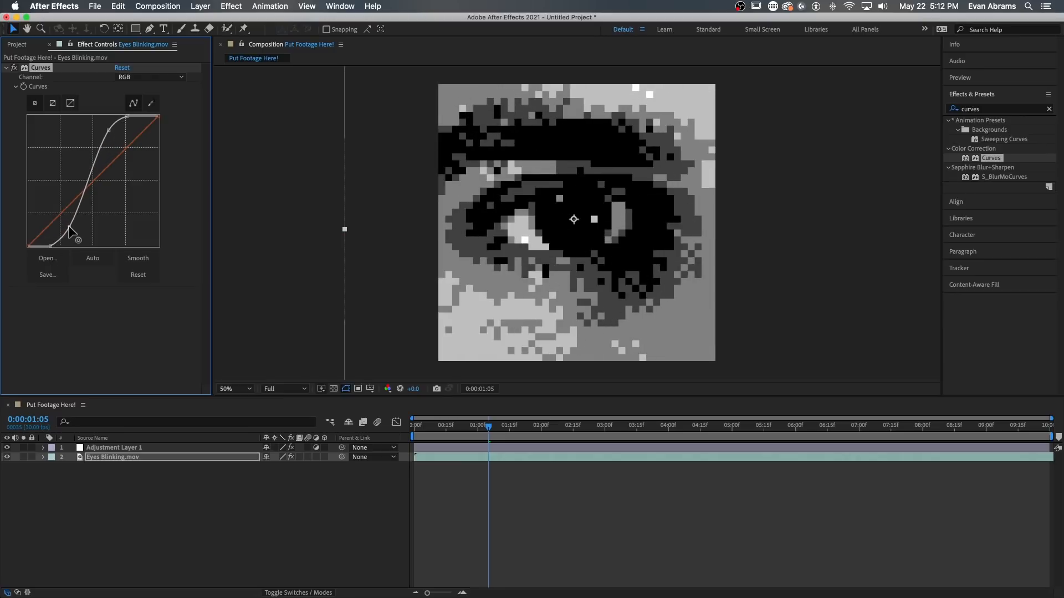
left_click_drag(72, 230, 128, 115)
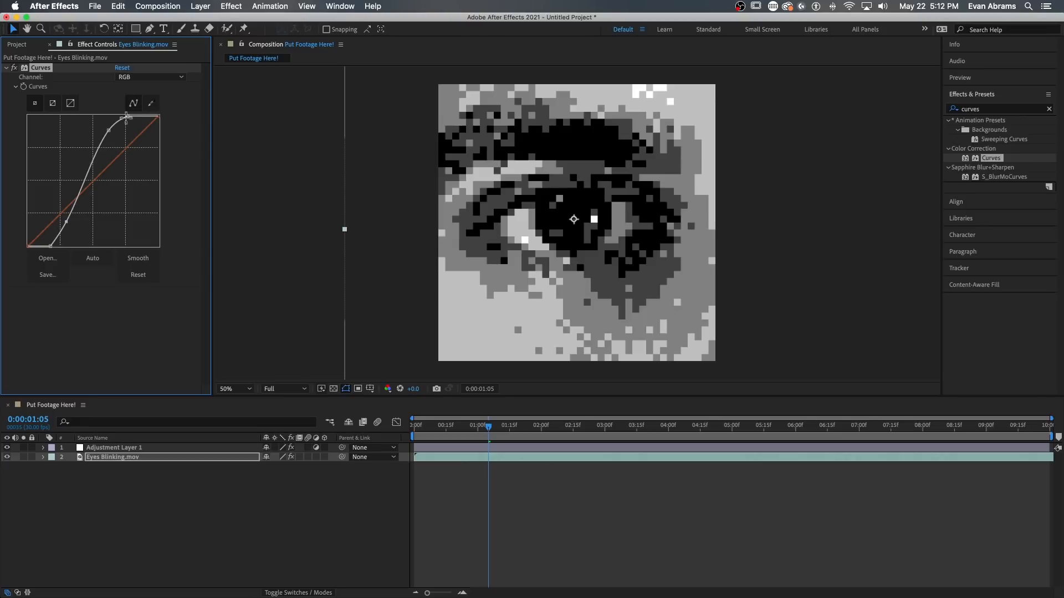
left_click_drag(126, 117, 98, 129)
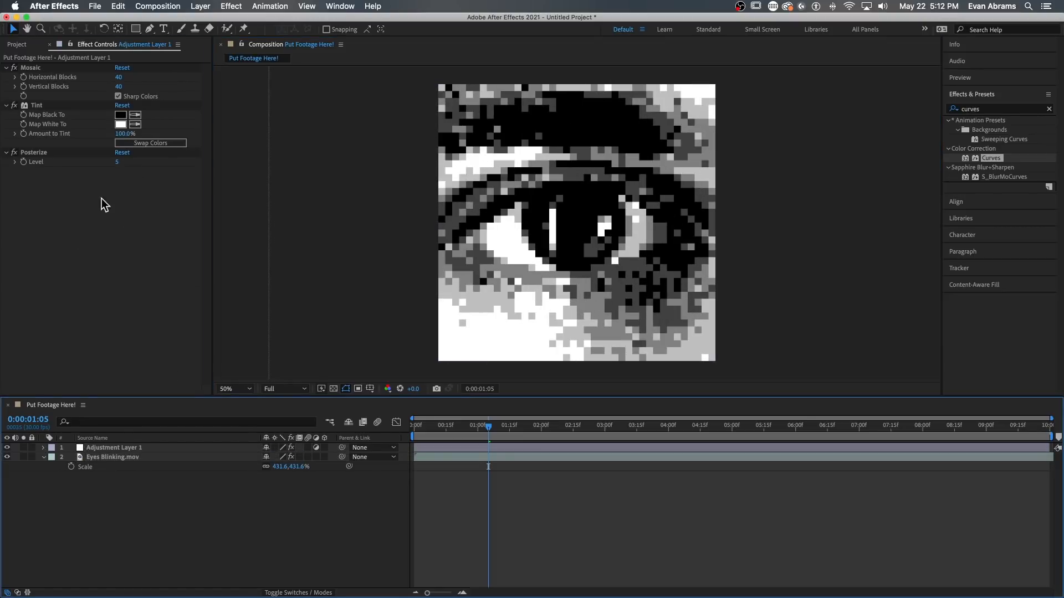
left_click(157, 6)
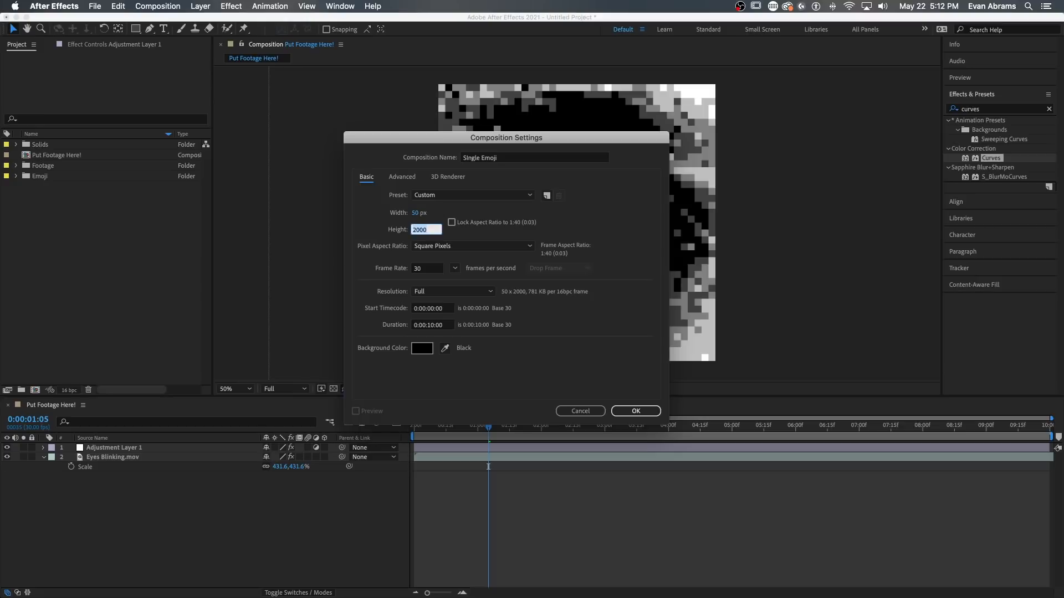
- Make Single Emoji 50×50 and place dolphin_1f42c.png in it from a Project search for 'dol'
type("50")
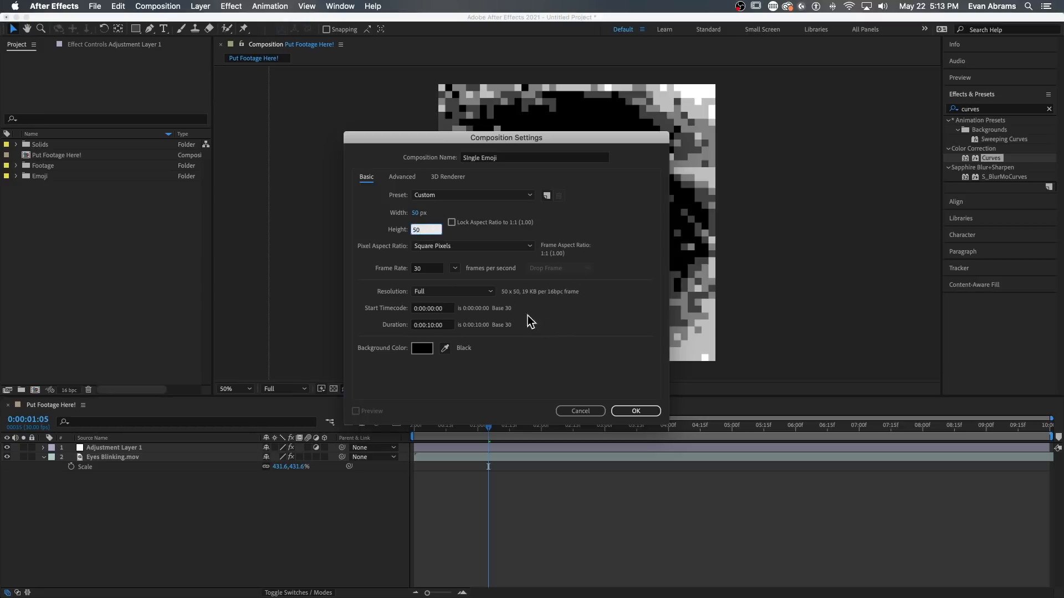
left_click(634, 410)
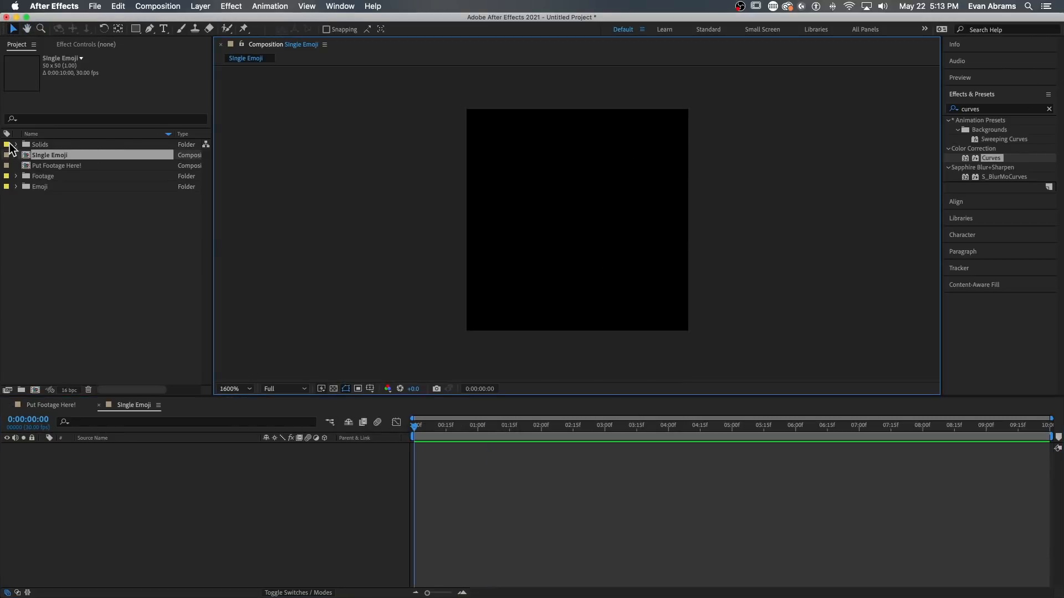
type("sia")
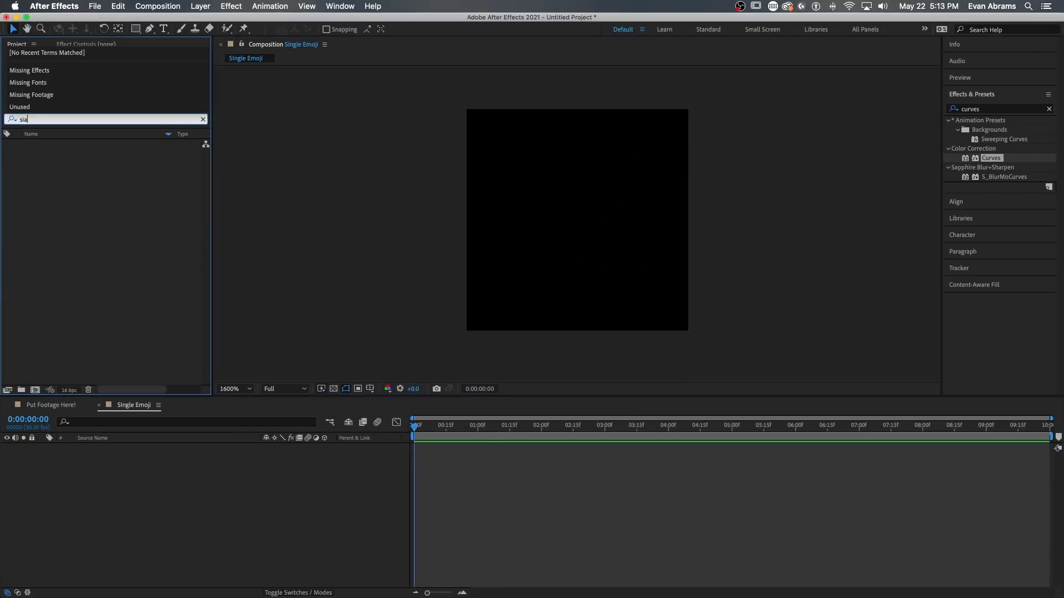
type("dol")
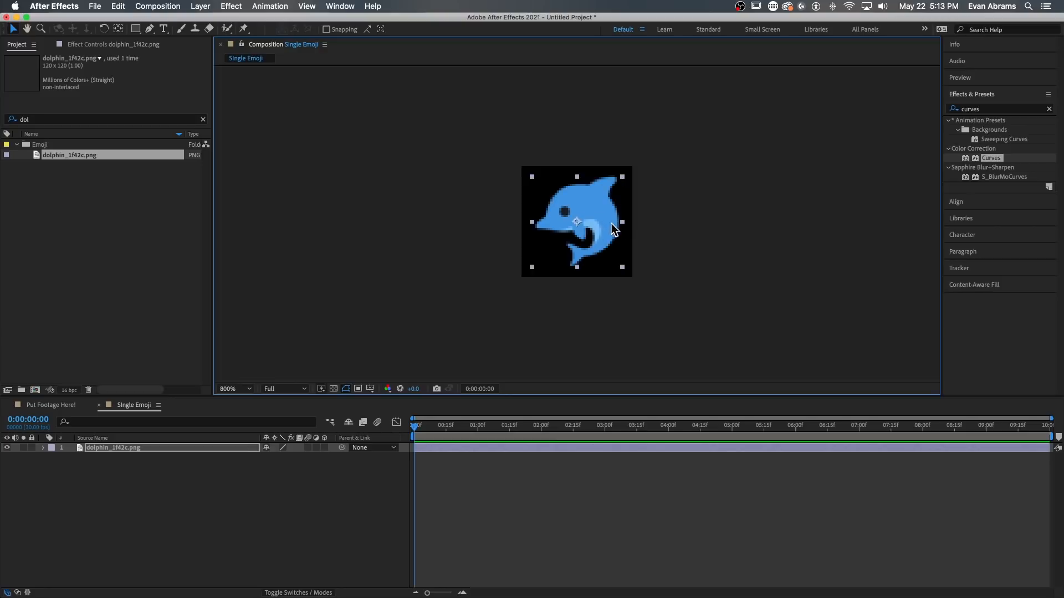
mouse_move(625, 227)
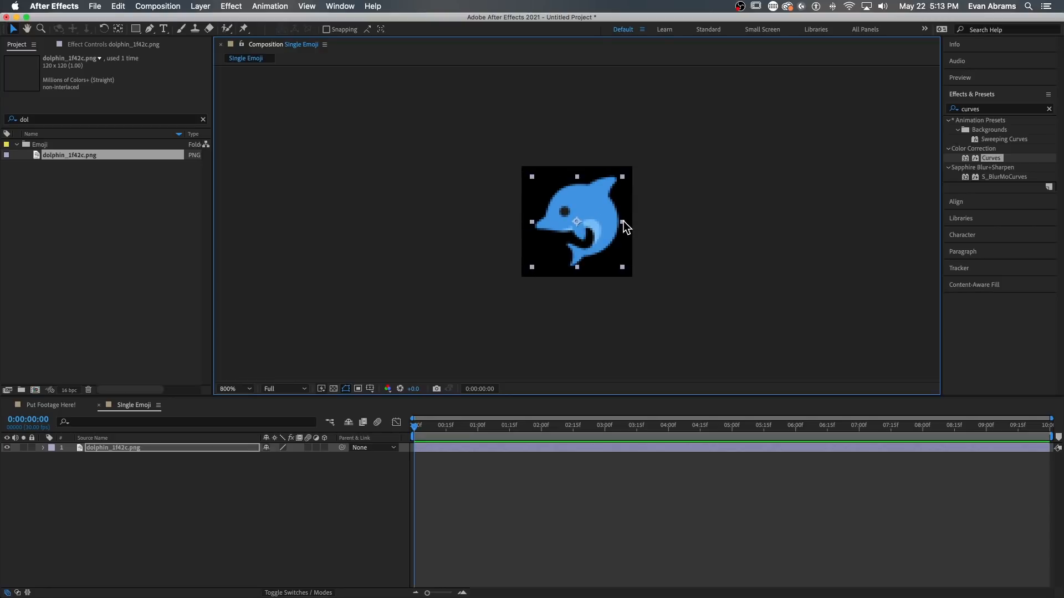
left_click(202, 120)
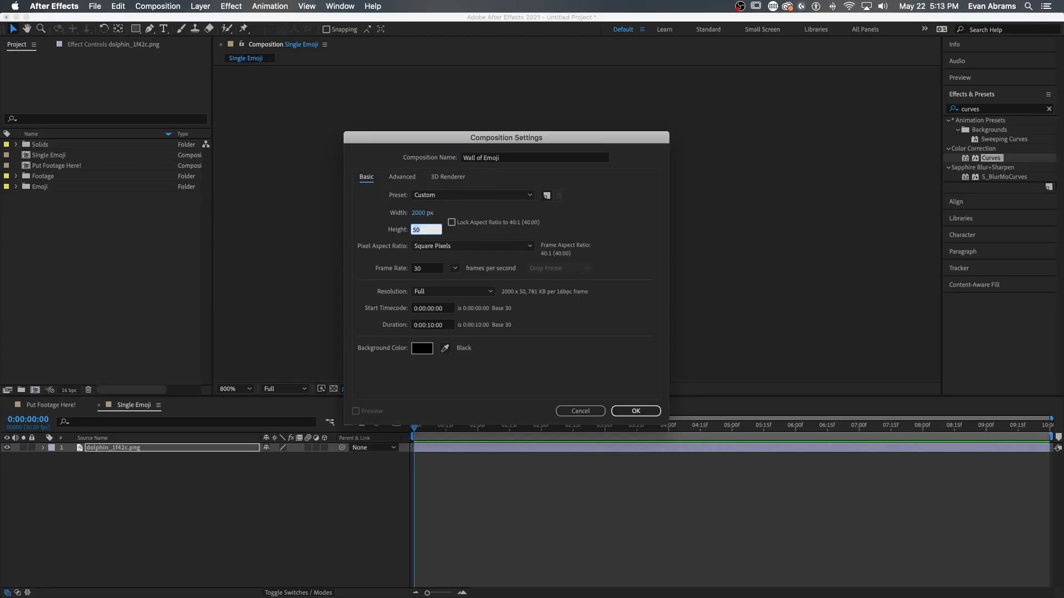
- Create Wall of Emoji and tile Single Emoji with CC RepeTile expanding 2000 right and down
left_click(635, 410)
type("repet")
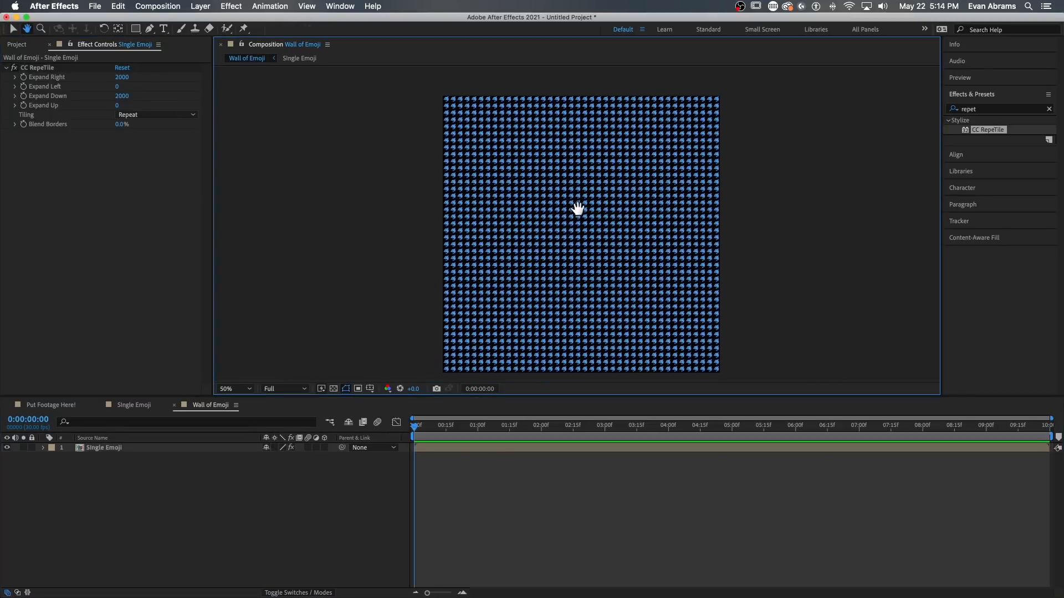
left_click(234, 388)
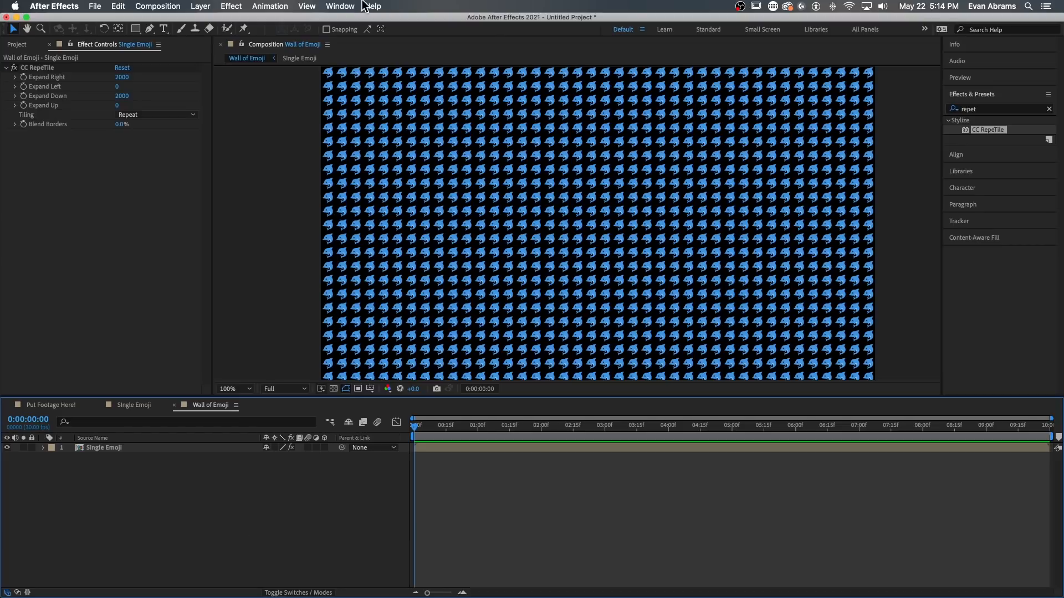
- Set Essential Graphics primary to Wall of Emoji and rename the dolphin source property to Emoji
left_click(339, 6)
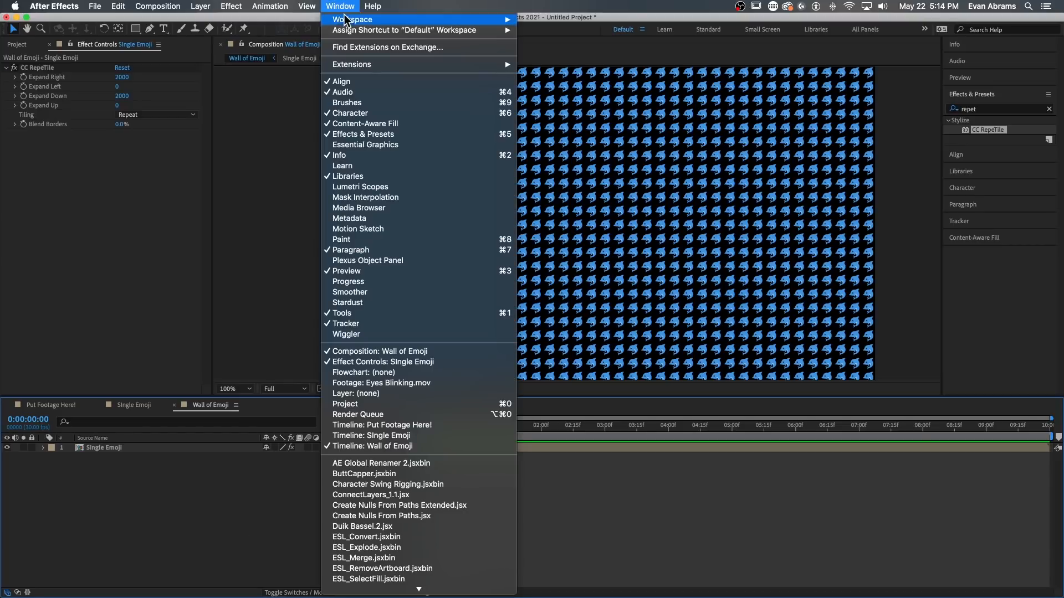
left_click(365, 145)
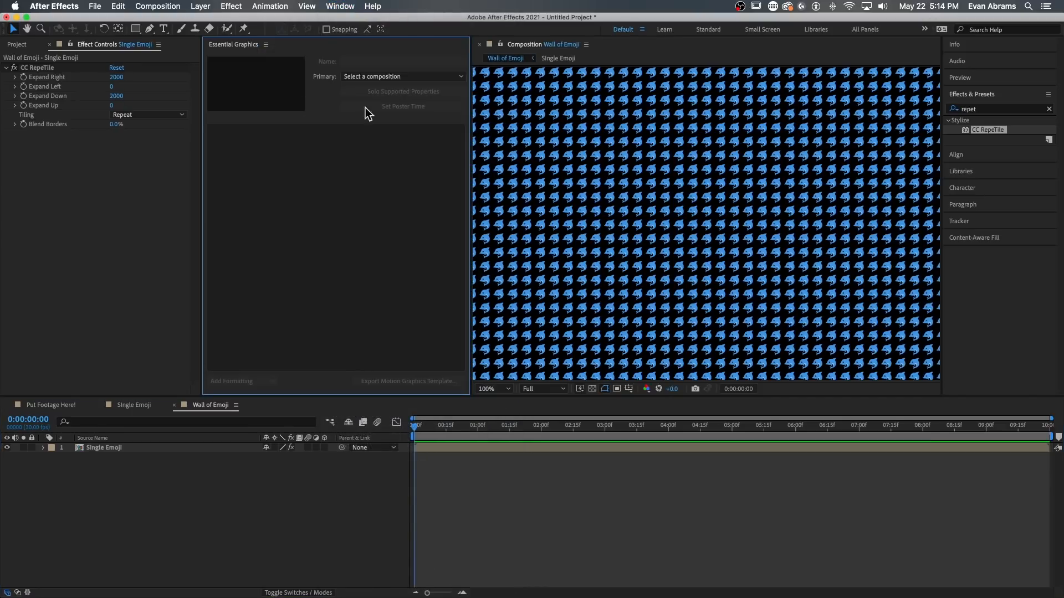
left_click(402, 76)
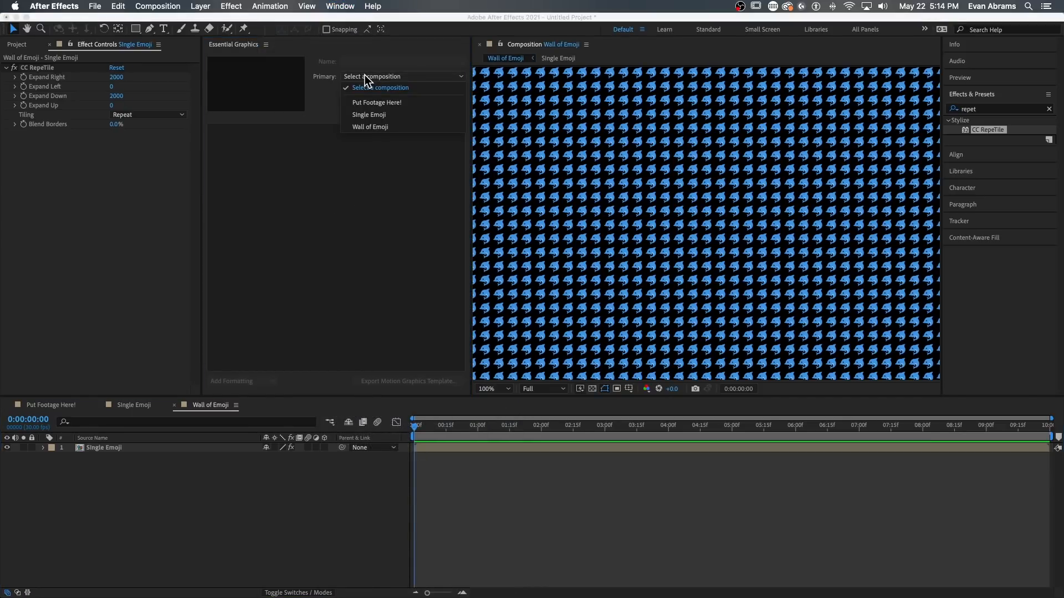
left_click(369, 127)
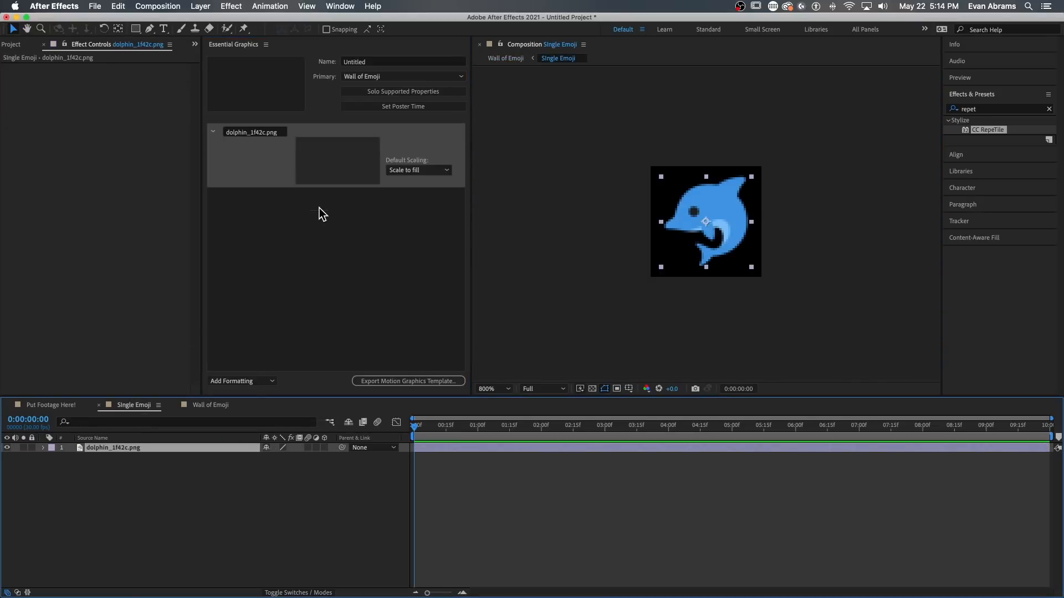
double_click(251, 131)
type("Emoji")
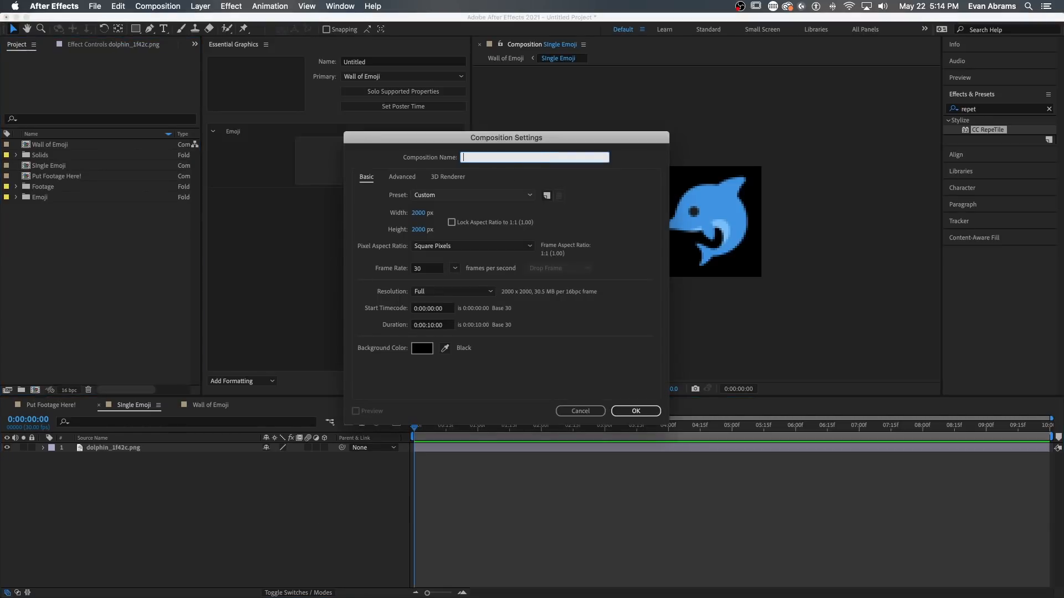
- Create the Assembly Zone! composition and stack Put Footage Here! above Wall of Emoji
type("Assembly Zone!")
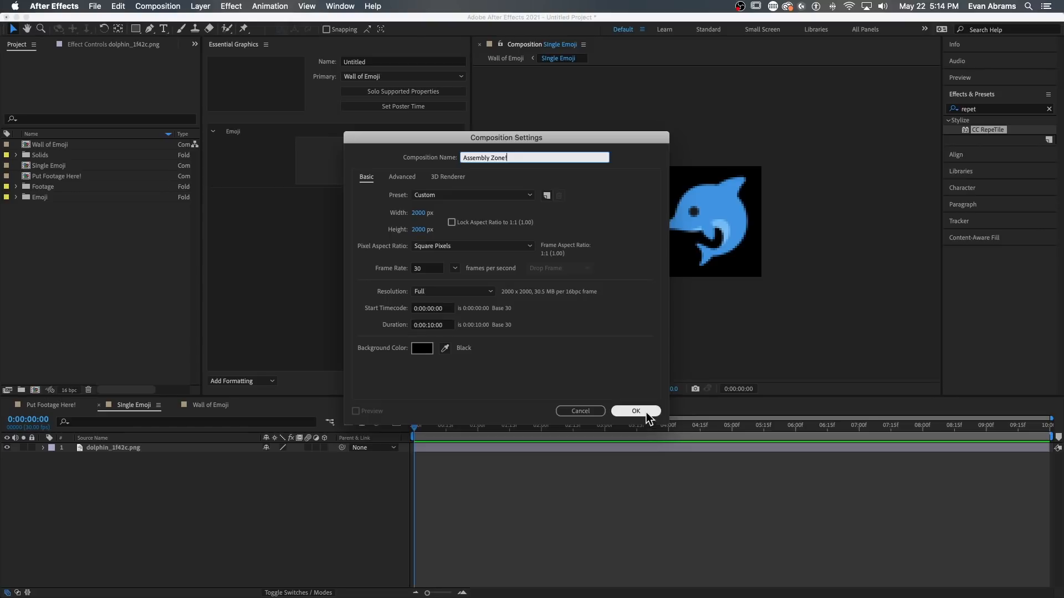
left_click(635, 411)
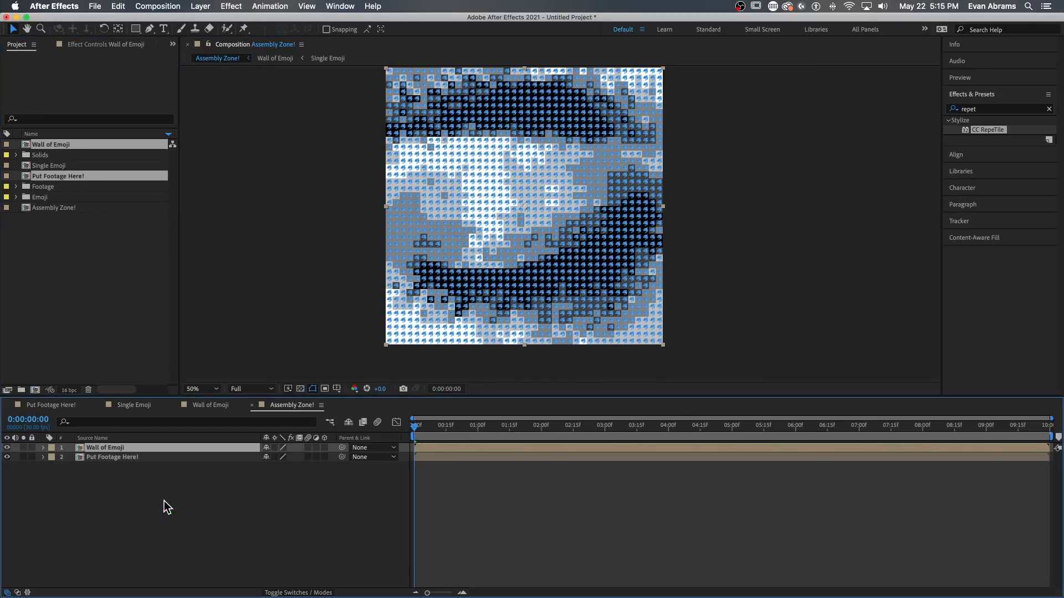
left_click_drag(106, 447, 105, 456)
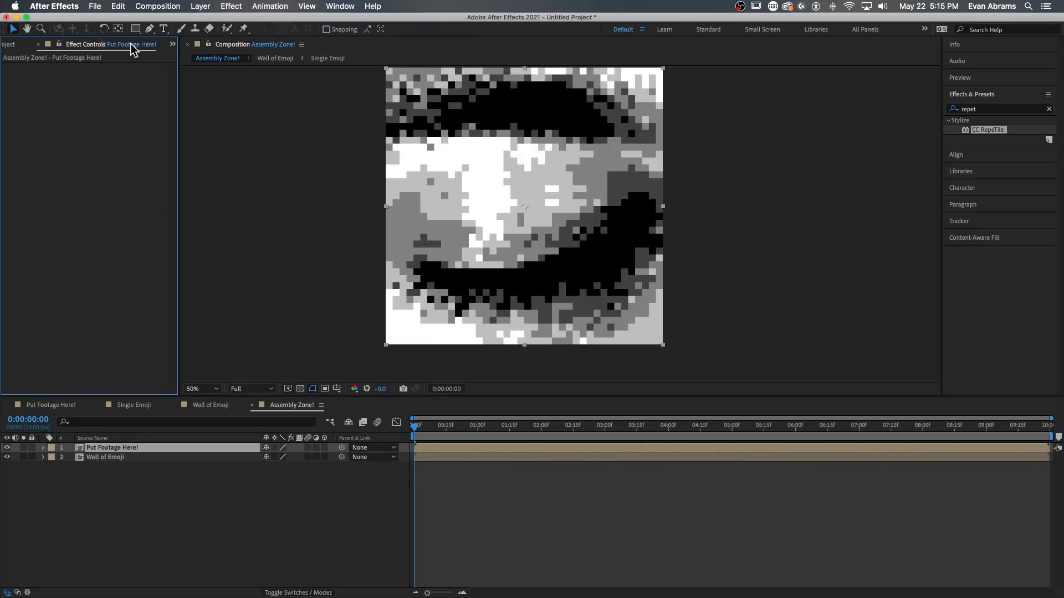
- Apply Extract to Put Footage Here! and set its White Point to 42, keeping only the darkest tones
left_click(998, 108)
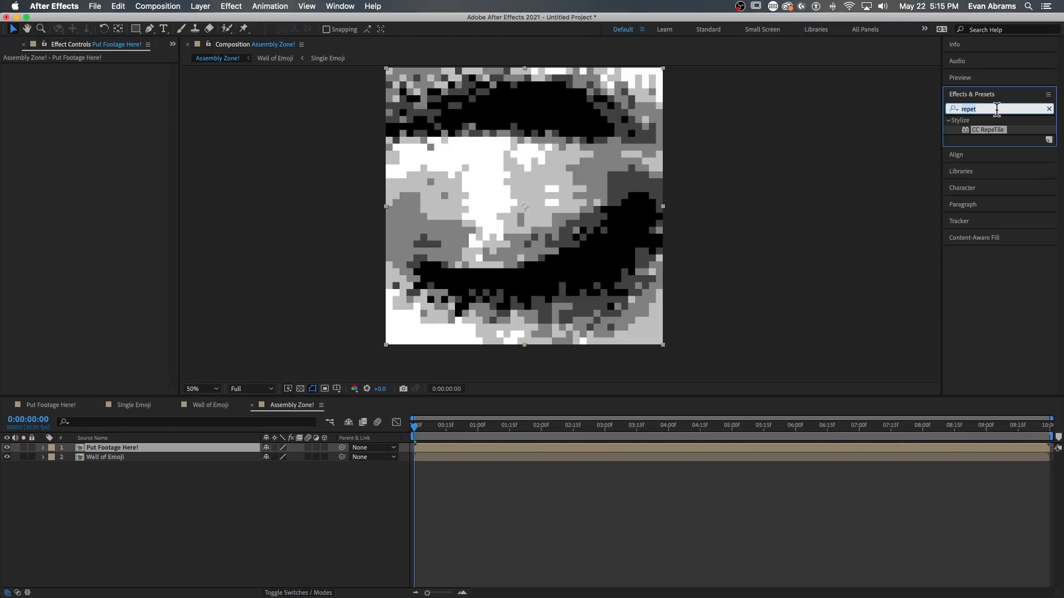
type("extract")
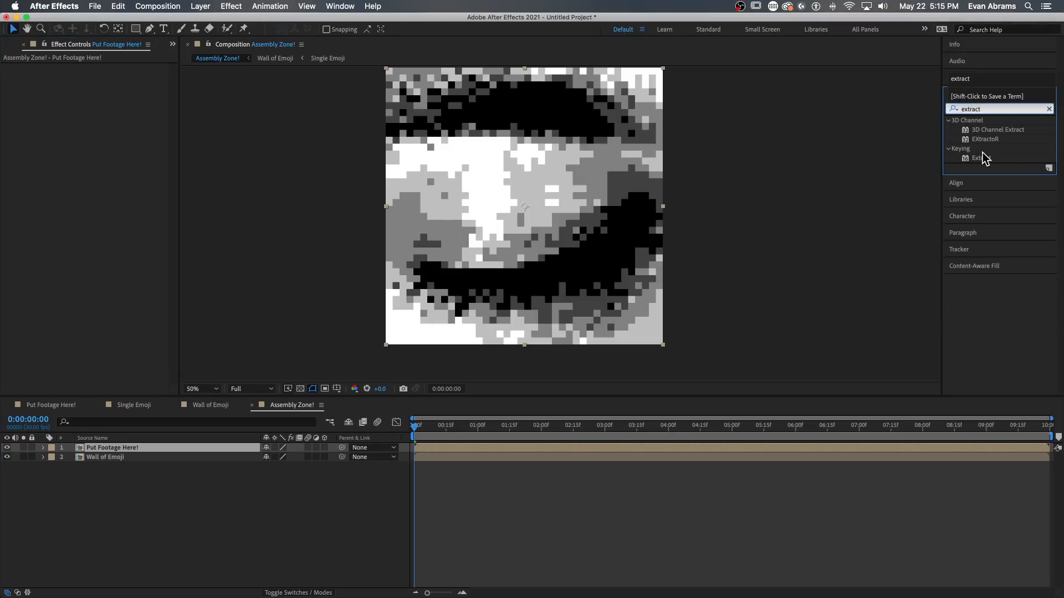
double_click(982, 157)
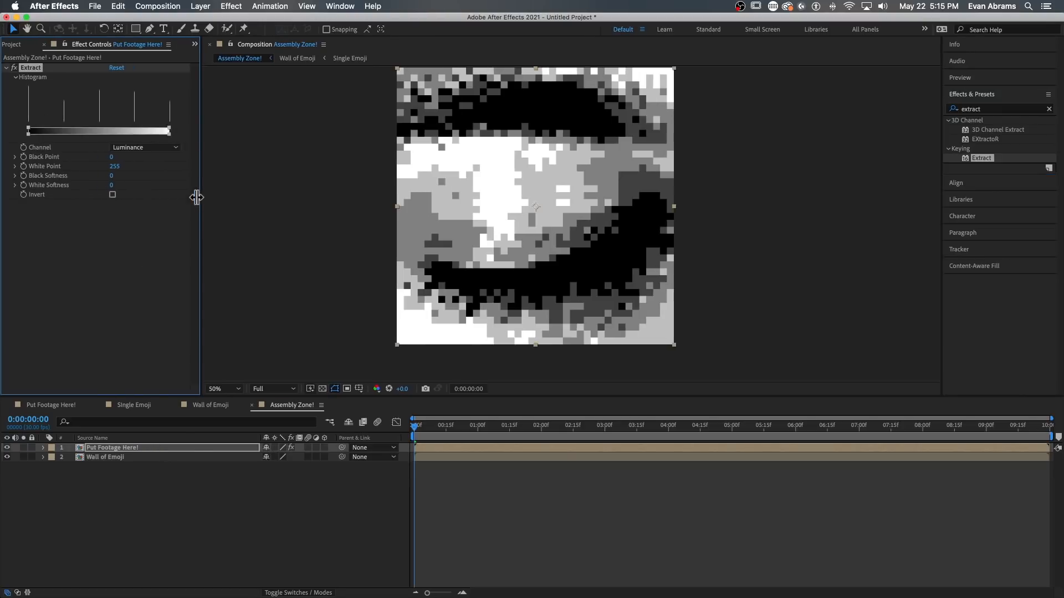
left_click_drag(416, 425, 580, 425)
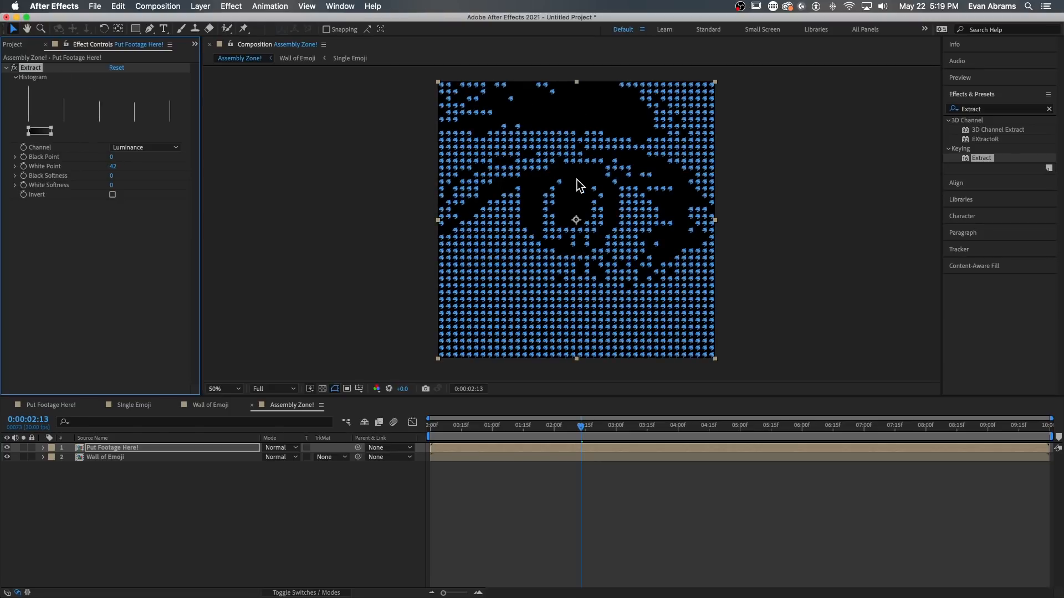
- Set Wall of Emoji's track matte to Alpha Matte so the footage cuts it out
left_click(329, 457)
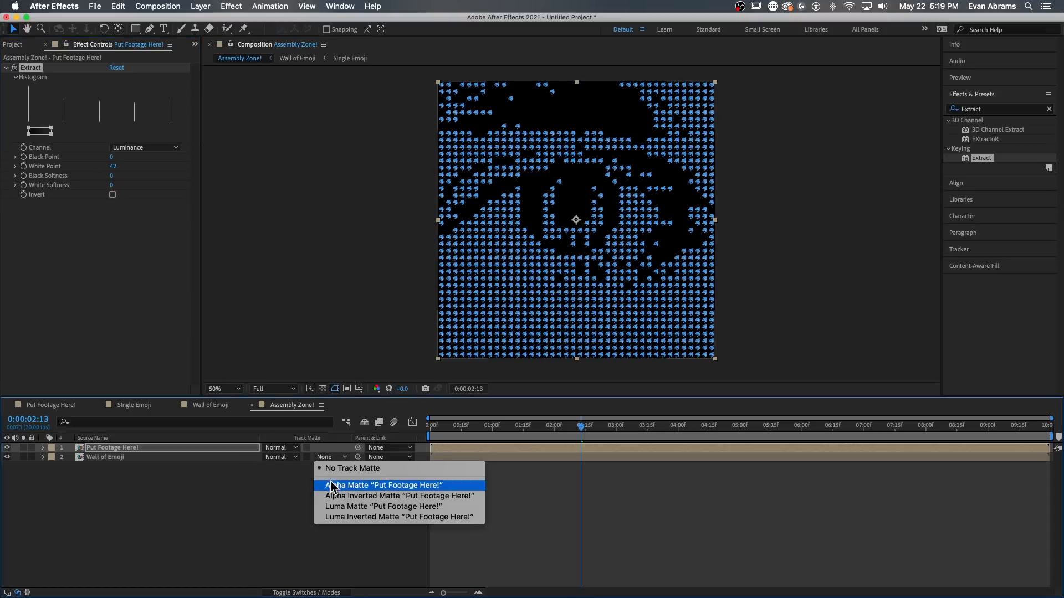
left_click(384, 485)
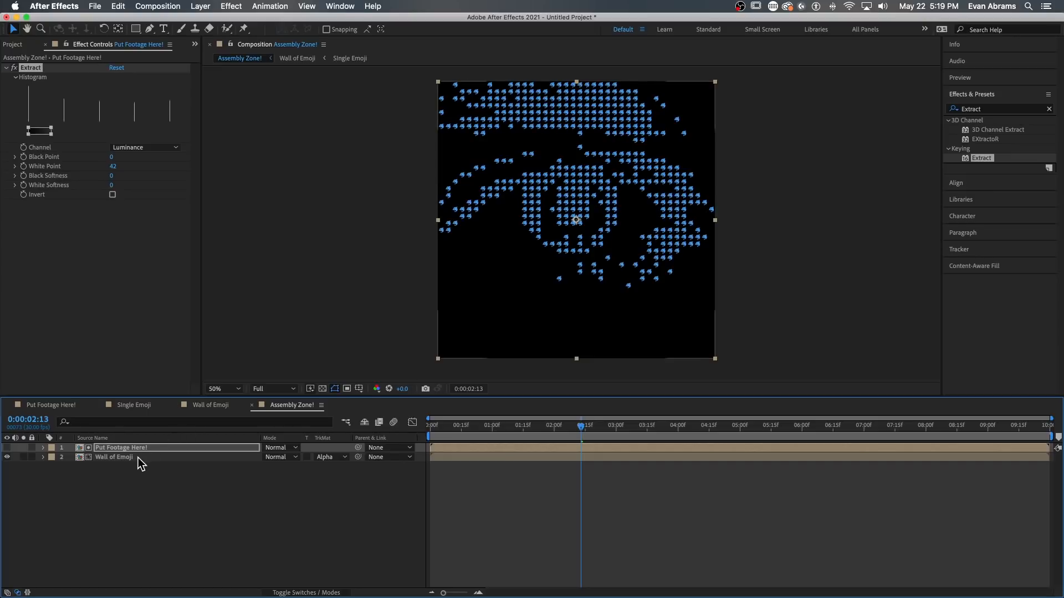
- Select the Wall of Emoji layer and reveal its Essential Properties for the emoji swap
left_click(113, 456)
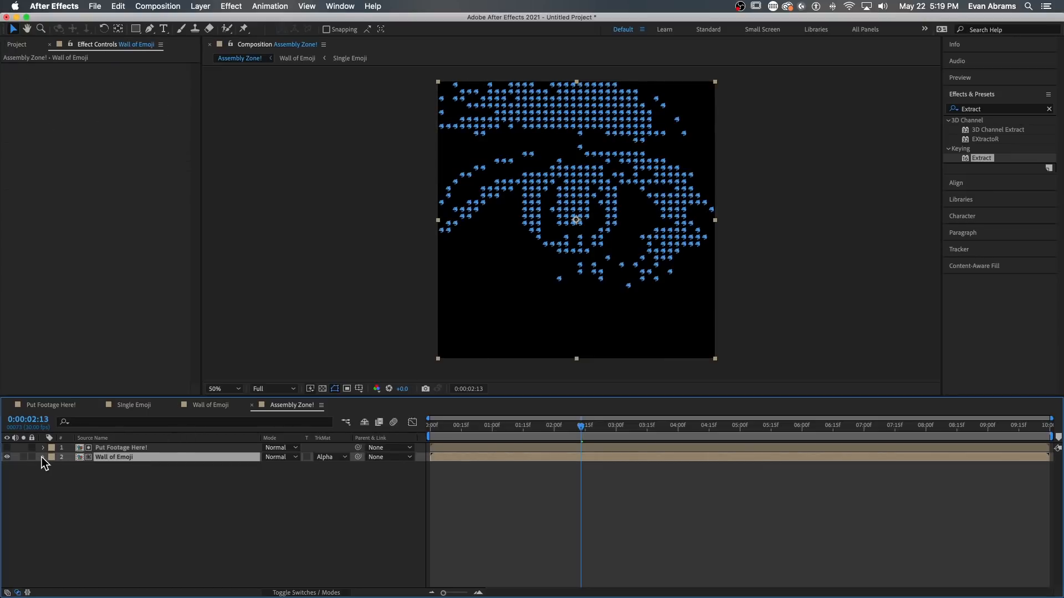
left_click(42, 457)
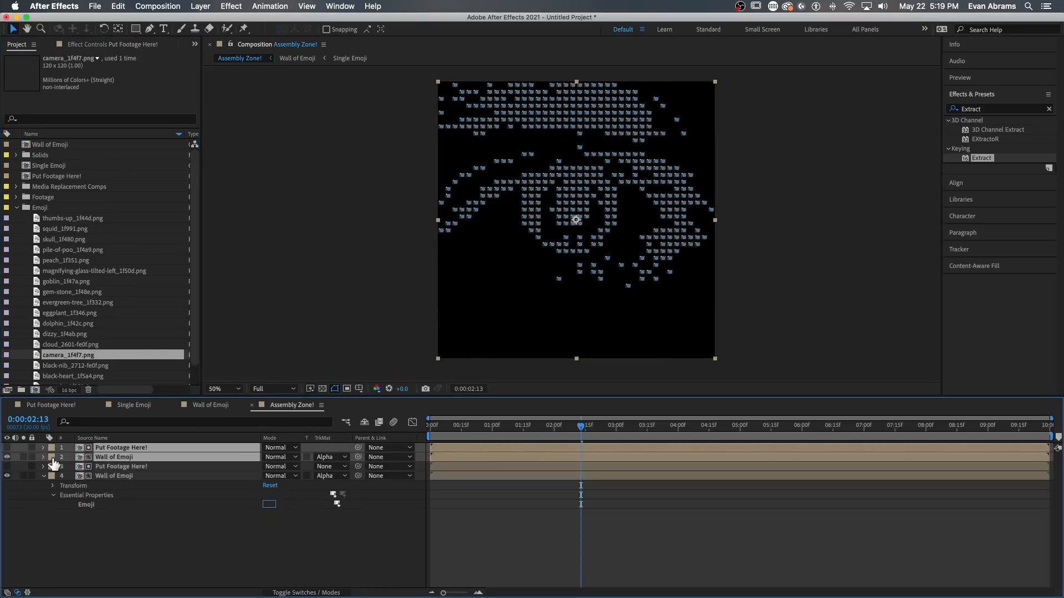
- Shift the top copy's Extract range to another tone band and target its Emoji property for a new emoji
left_click(42, 447)
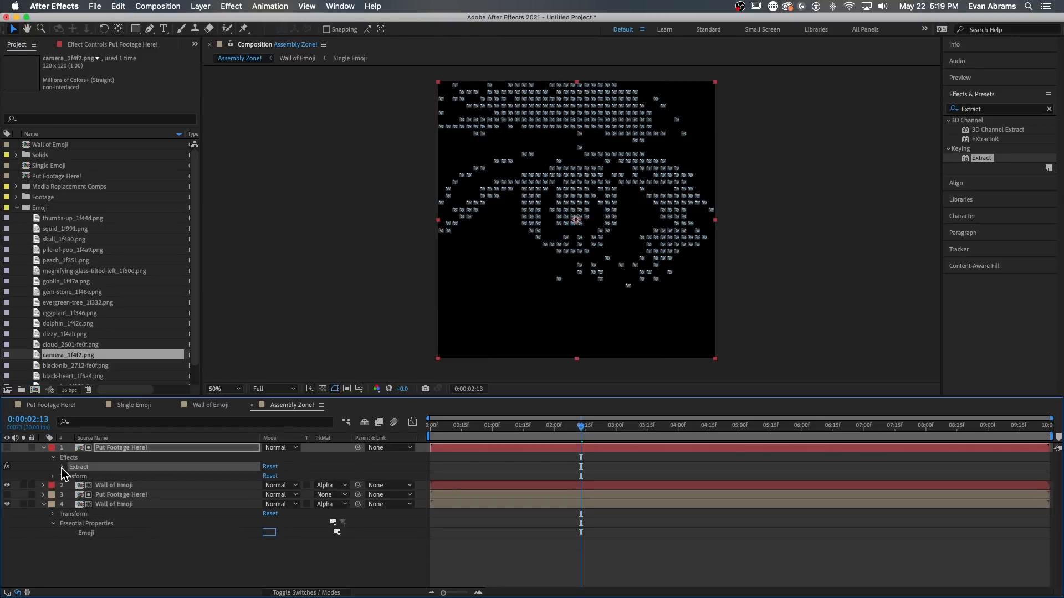
left_click(53, 476)
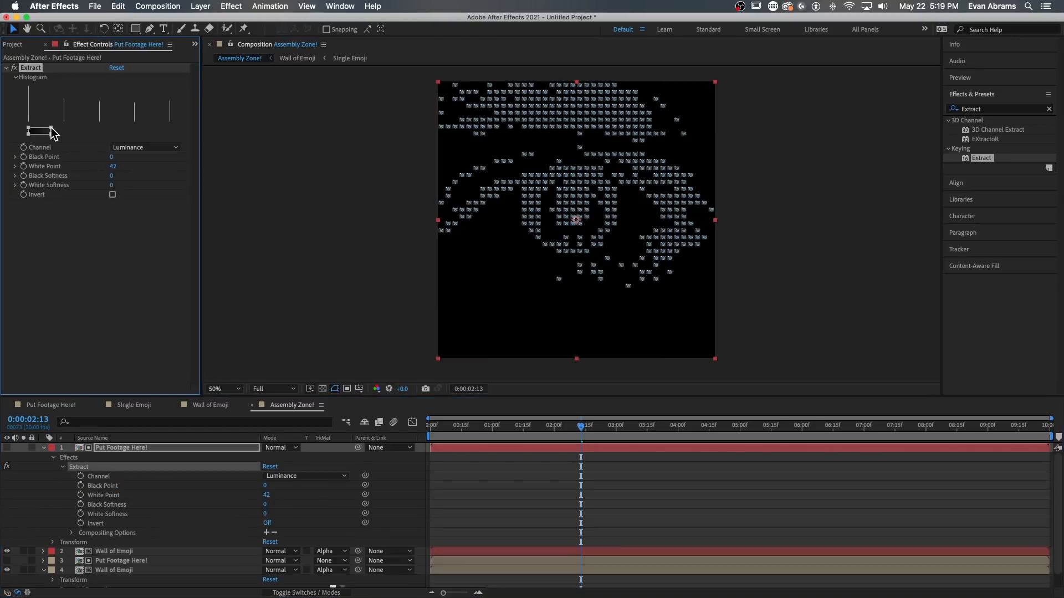
left_click_drag(29, 131, 64, 131)
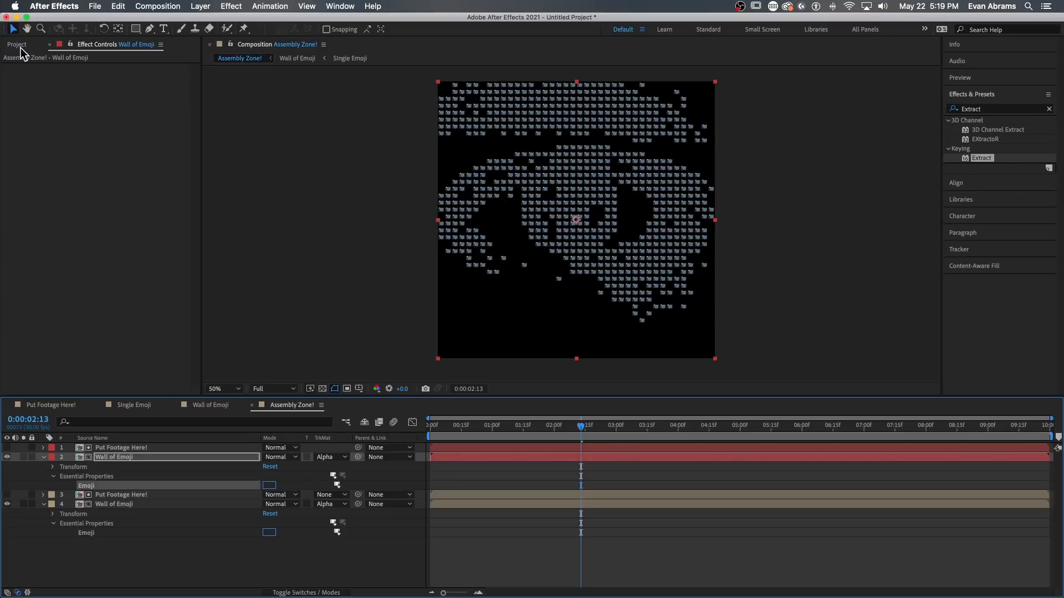
left_click(16, 44)
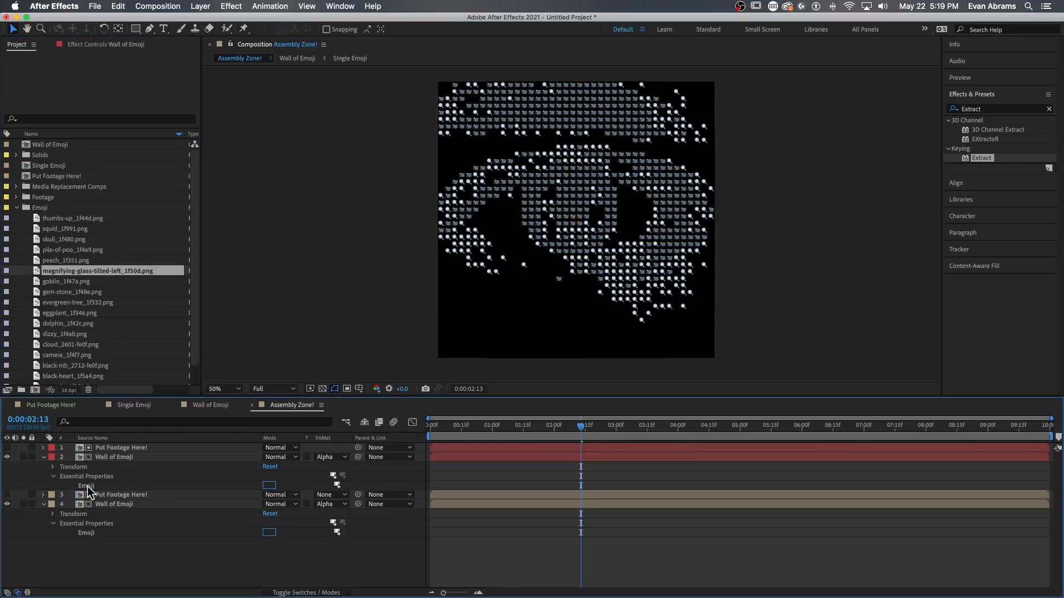
left_click(51, 447)
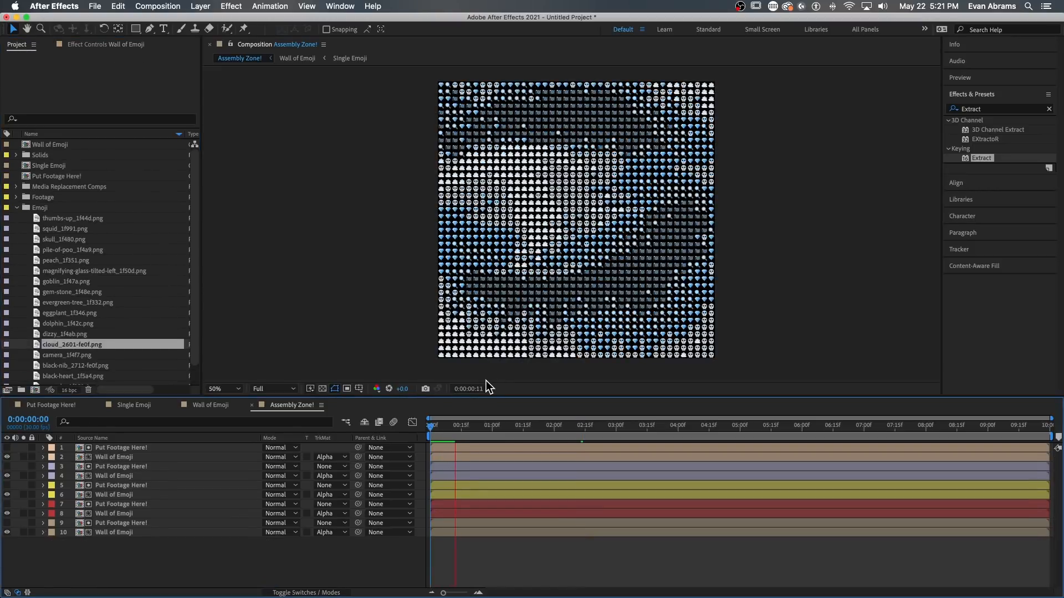
- Scrub through the Assembly Zone! timeline to review the five-pair emoji mosaic
left_click_drag(444, 425, 487, 425)
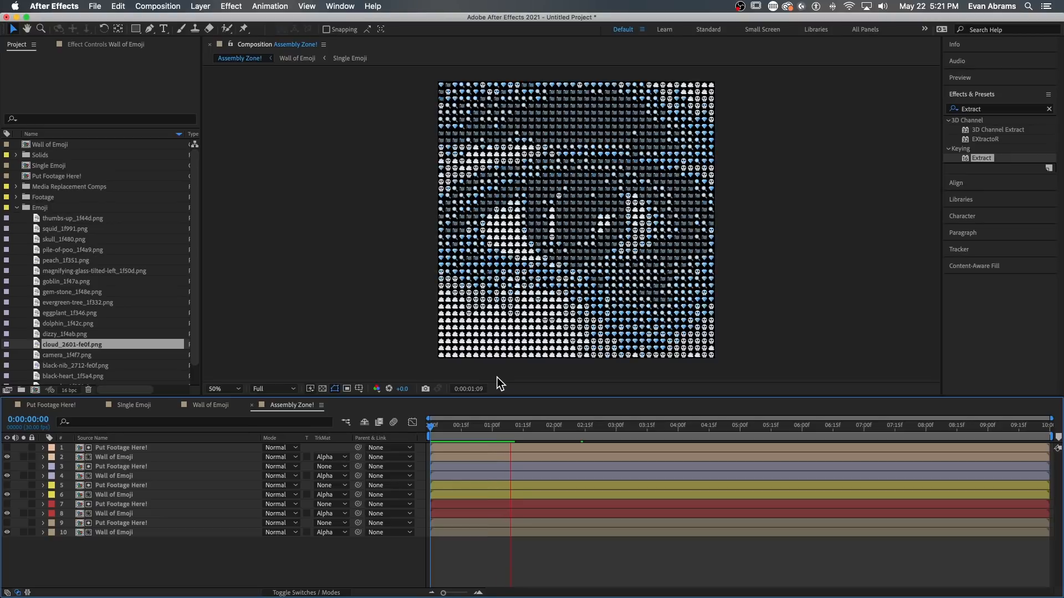
left_click(540, 448)
type("levels")
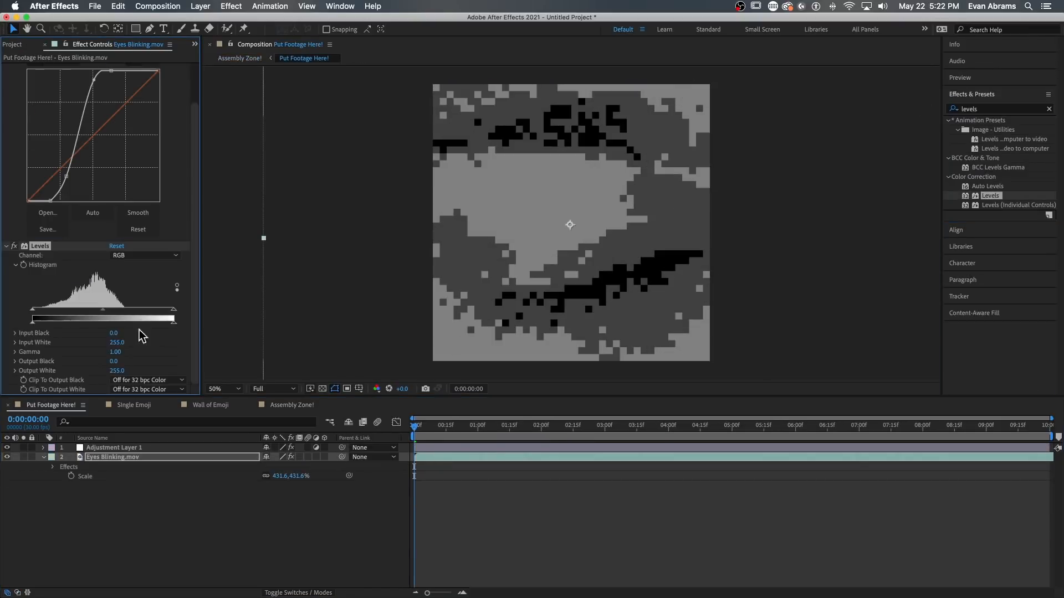
- Hide the posterize adjustment in Put Footage Here! and bring up the project's Footage folder
left_click(529, 425)
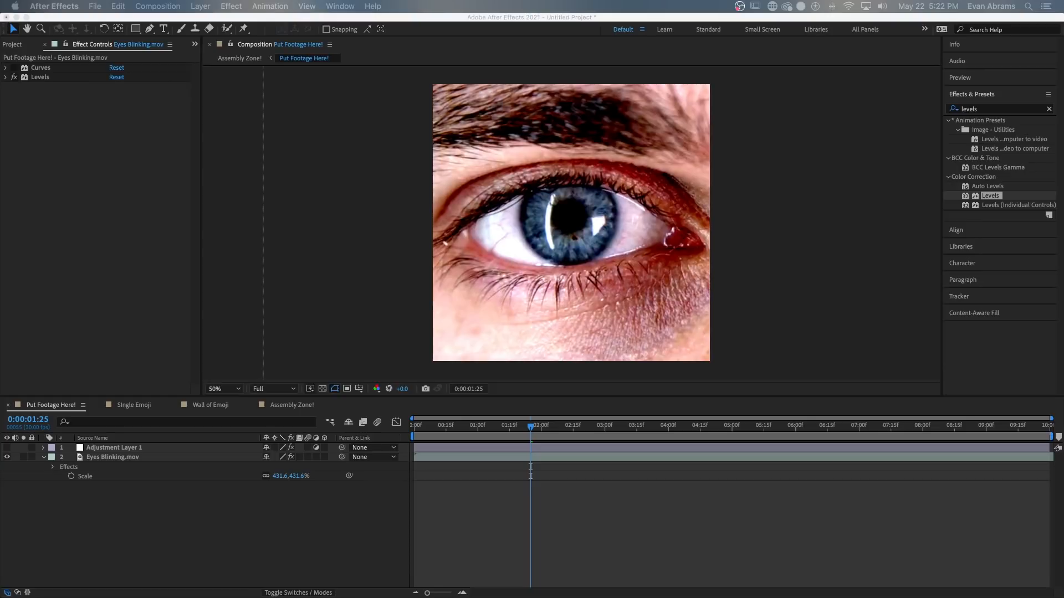
left_click(16, 44)
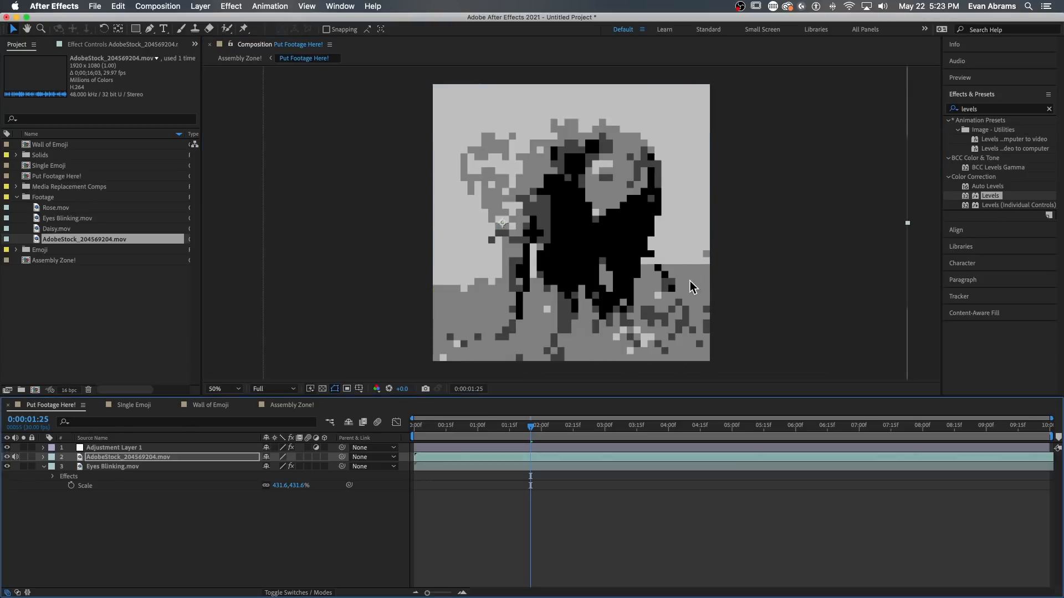
- Add two Change Color effects to the elephant clip, then re-enable the posterize look and scrub to check
left_click(578, 426)
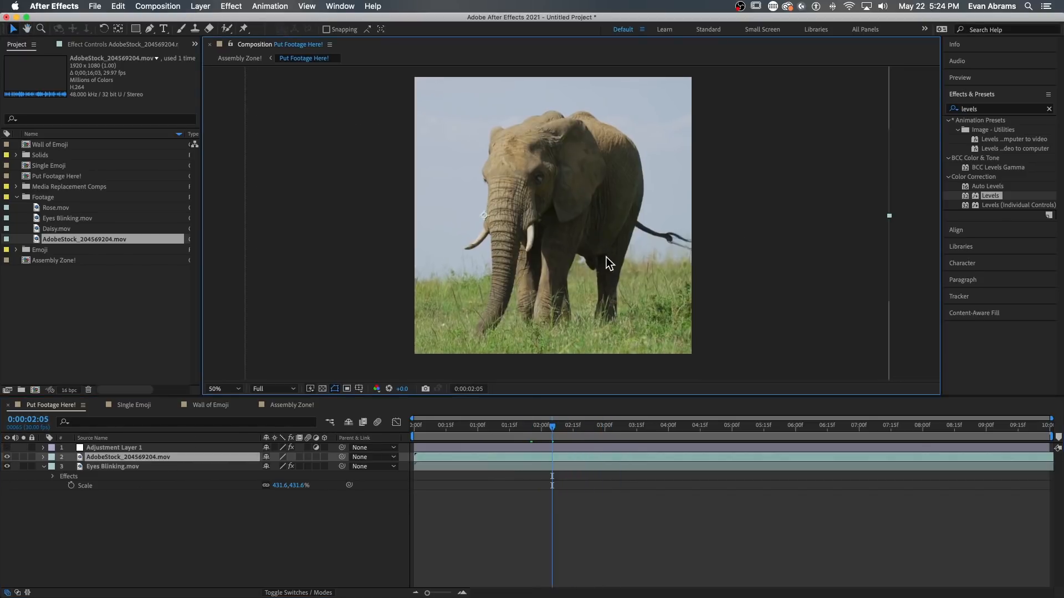
type("repl")
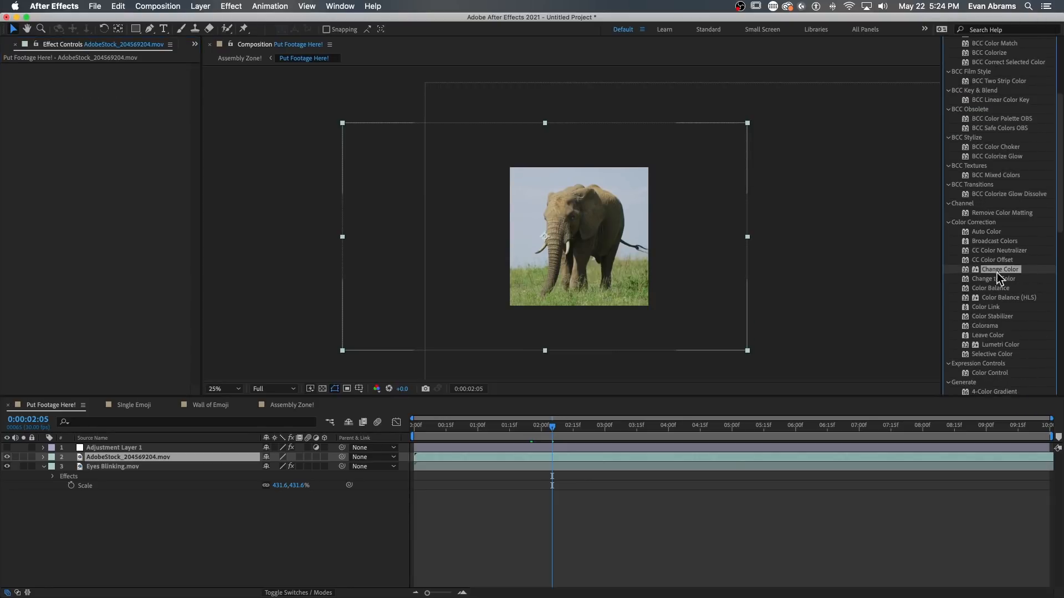
double_click(998, 269)
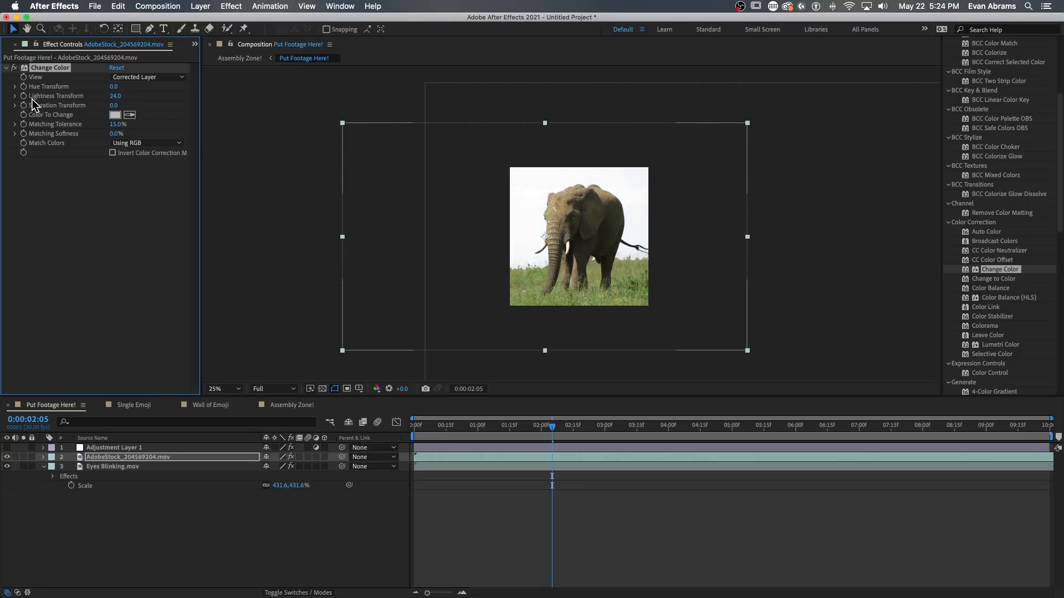
double_click(998, 269)
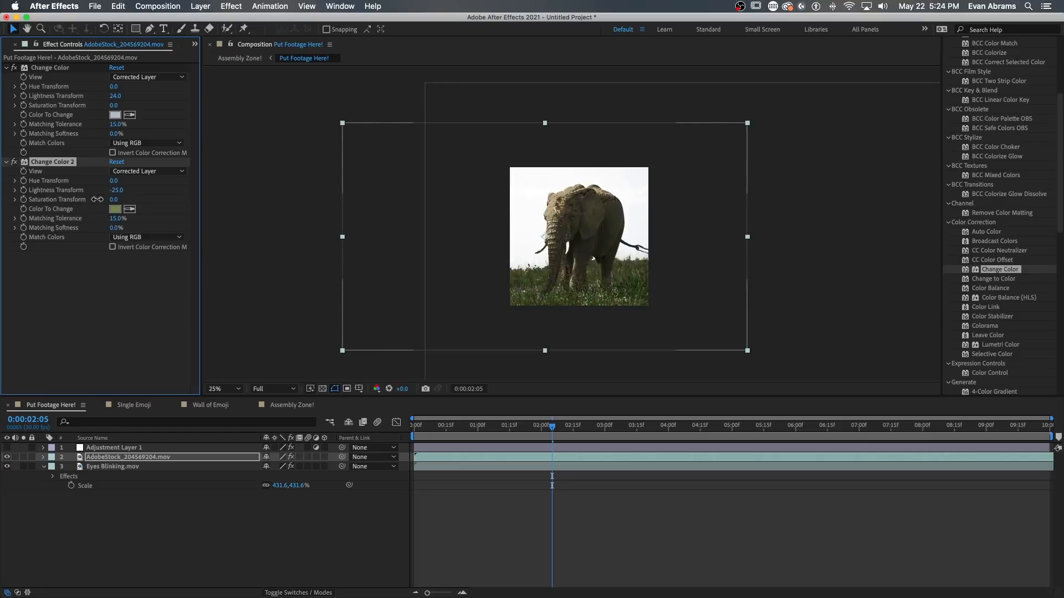
left_click(511, 426)
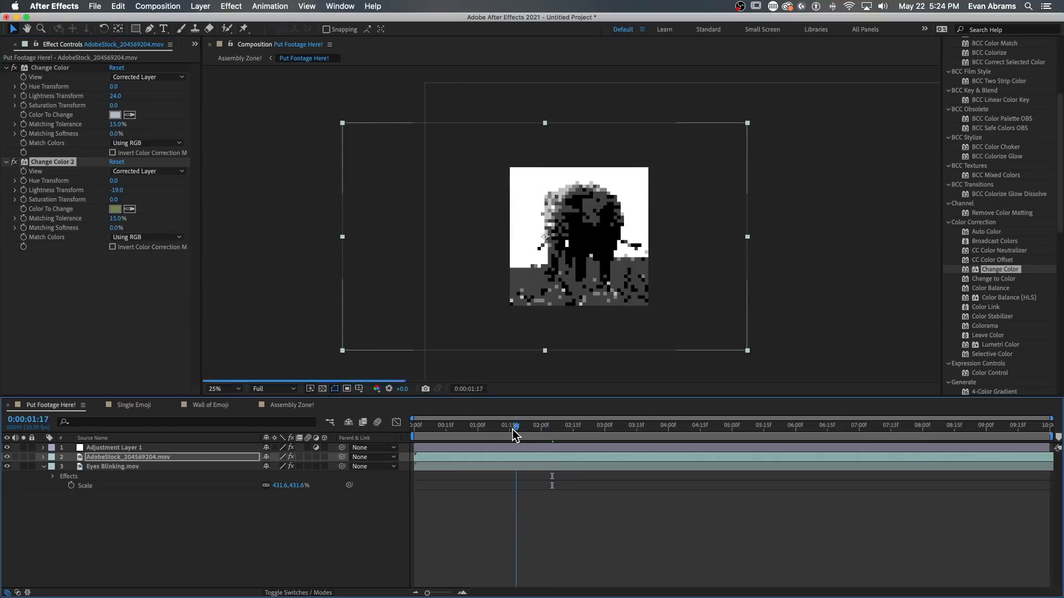
left_click_drag(514, 427, 608, 427)
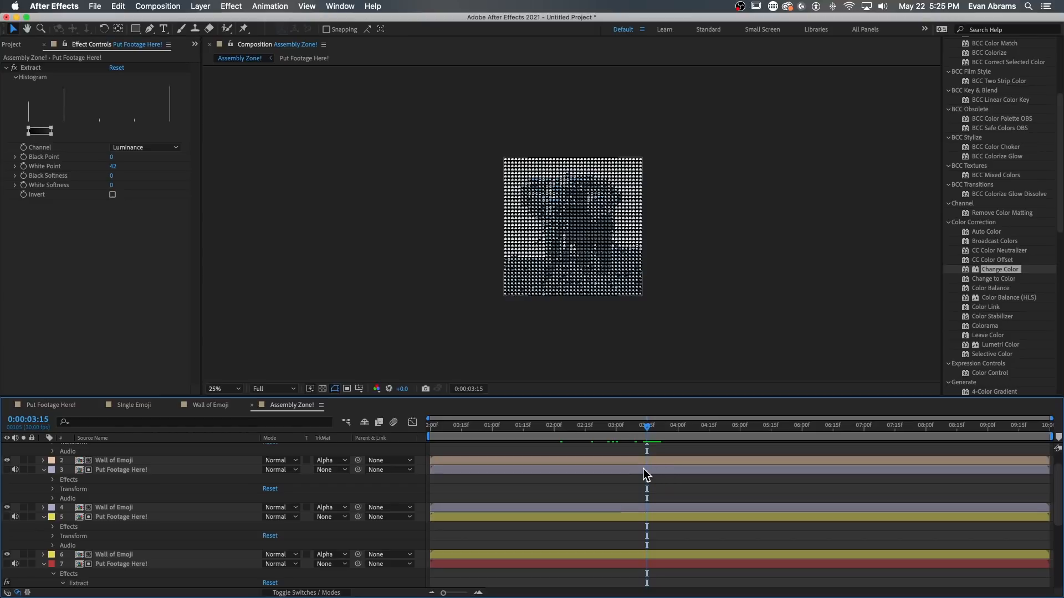
mouse_move(641, 473)
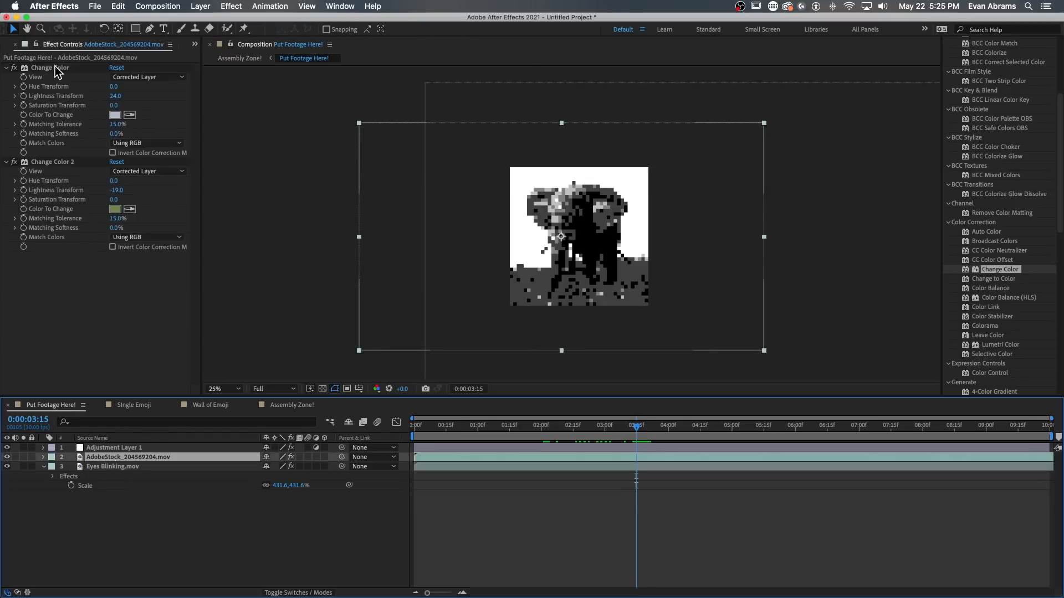
- Show Adjustment Layer 1's effects, zoom the viewer to 50% and set Posterize Level to 2
left_click(113, 447)
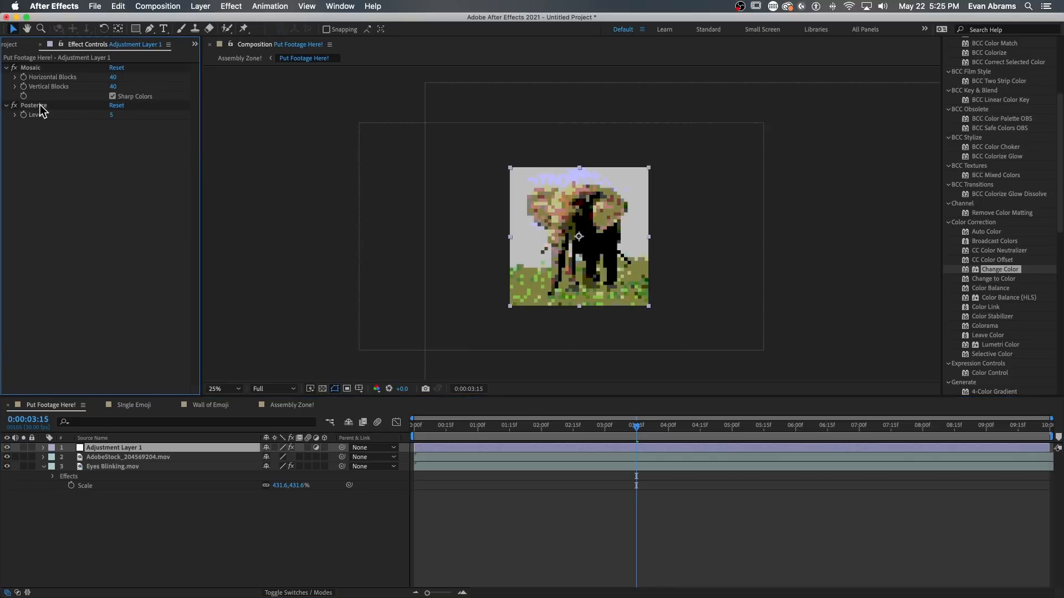
mouse_move(529, 234)
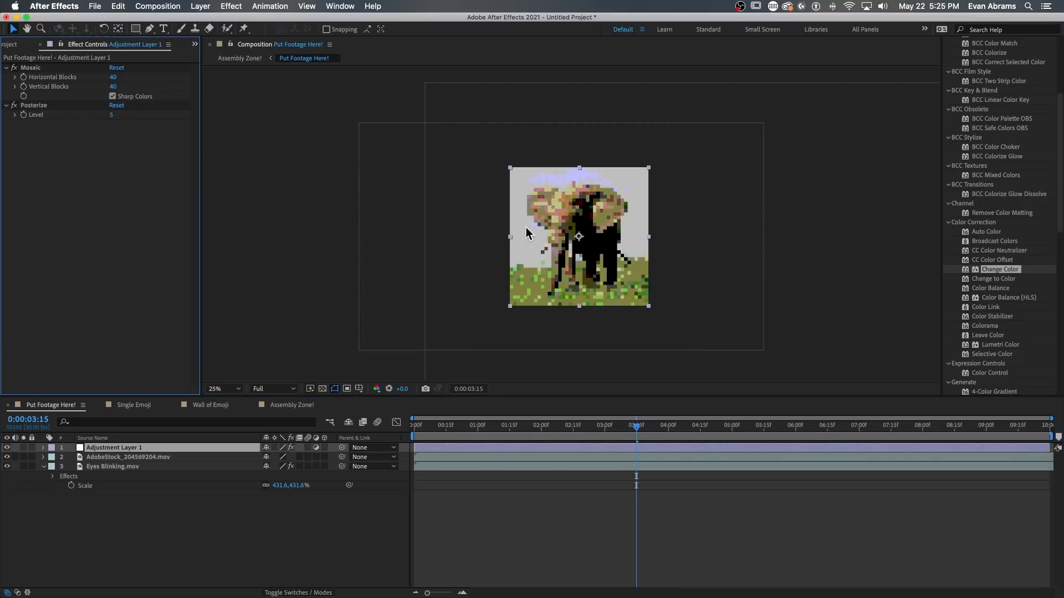
left_click(218, 387)
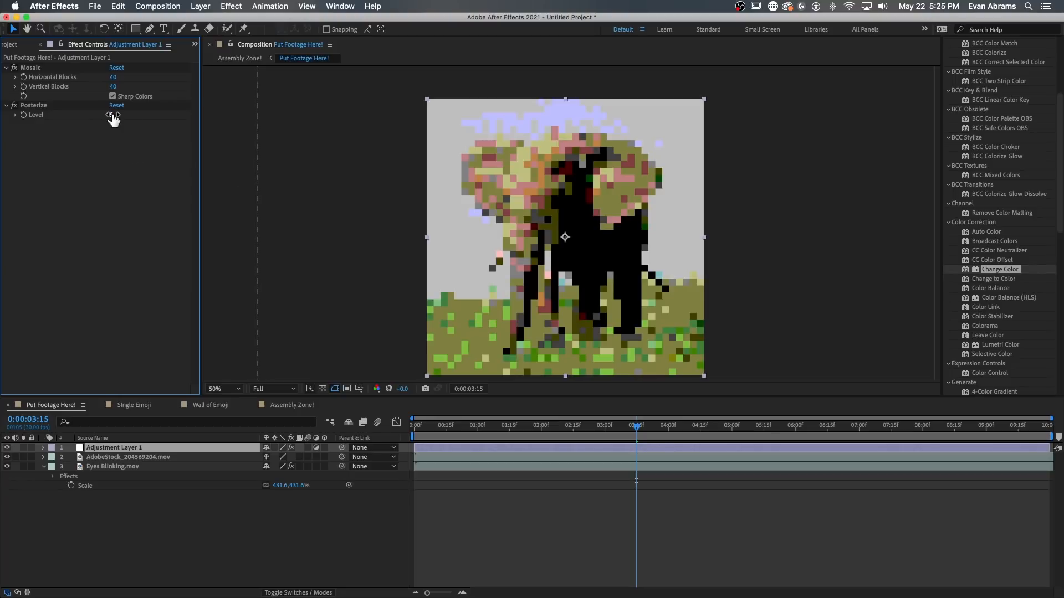
left_click(121, 115)
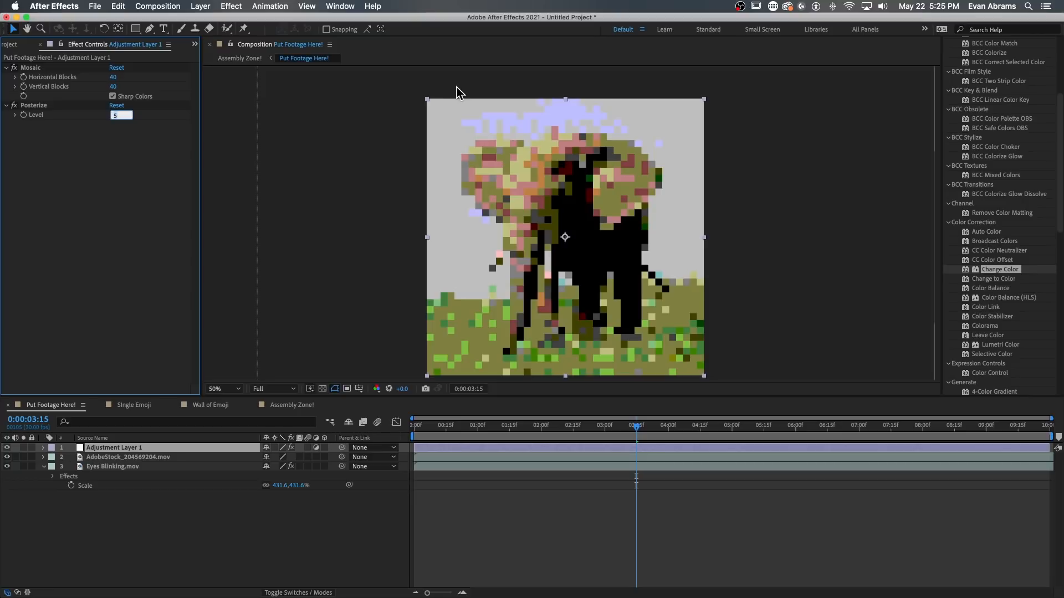
type("2")
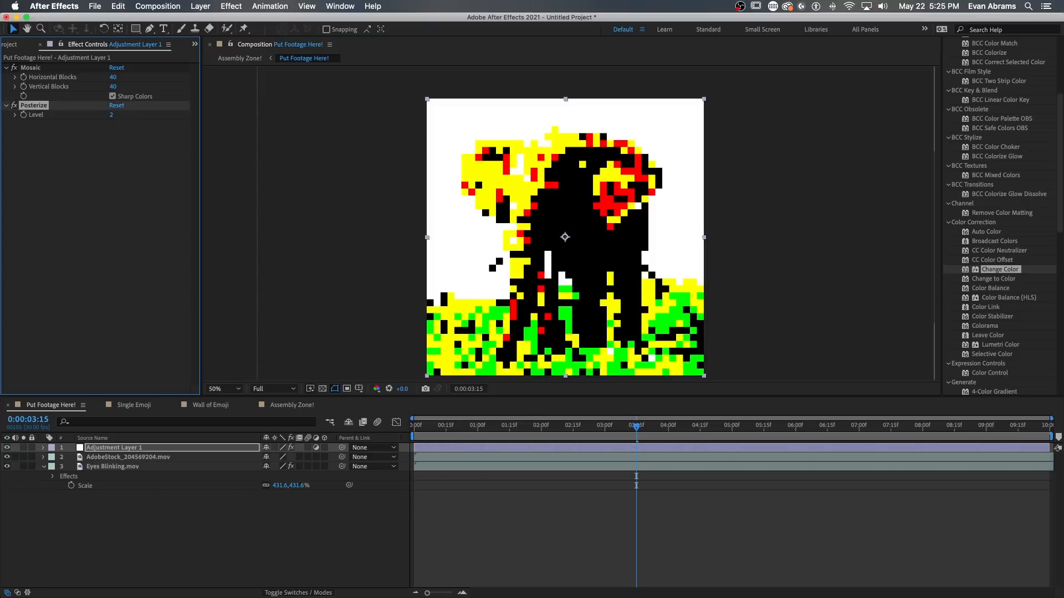
mouse_move(570, 242)
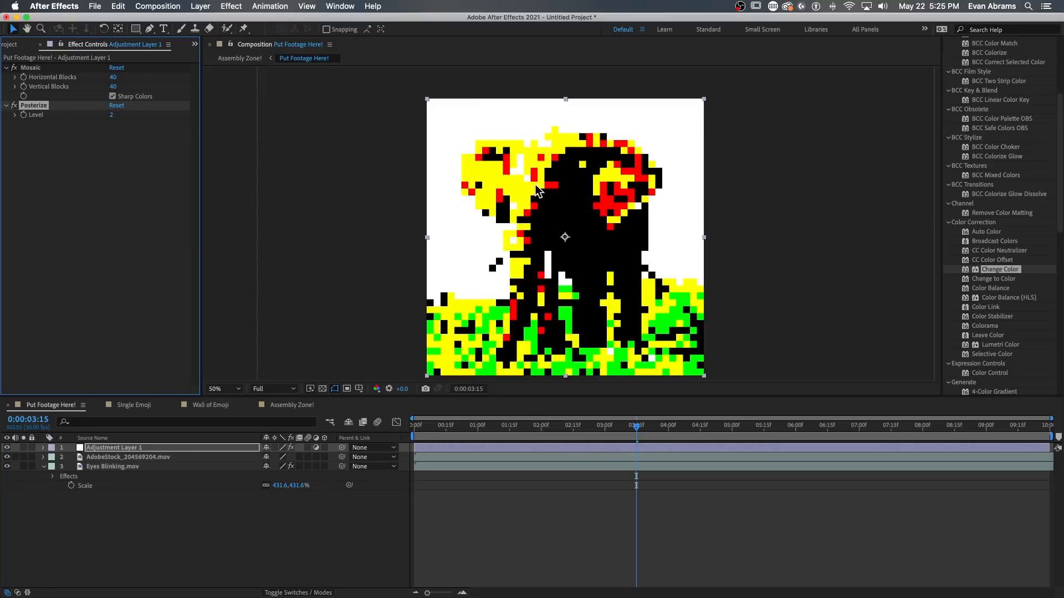
mouse_move(472, 227)
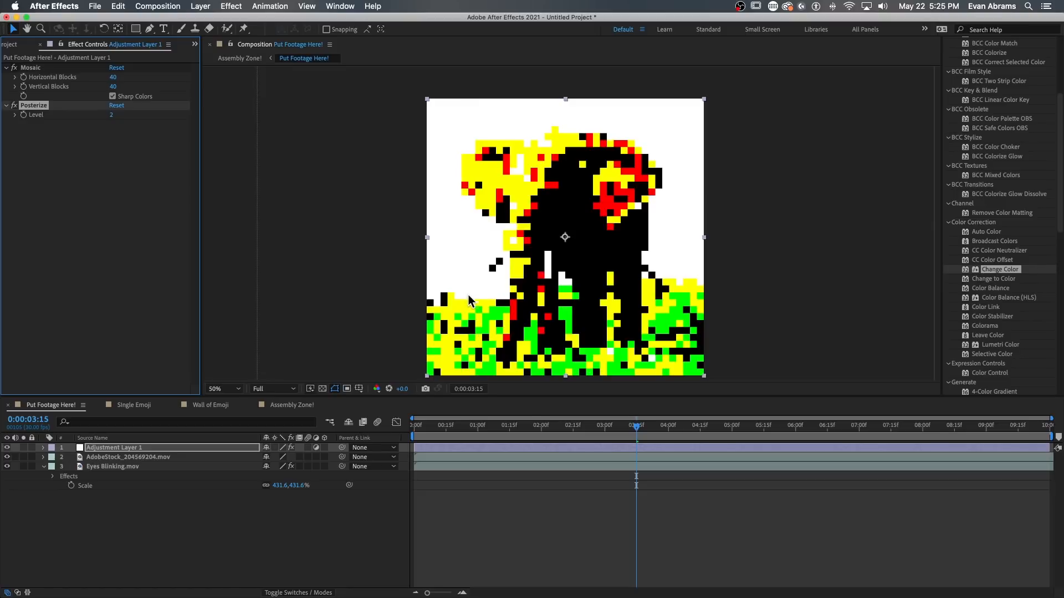
mouse_move(525, 327)
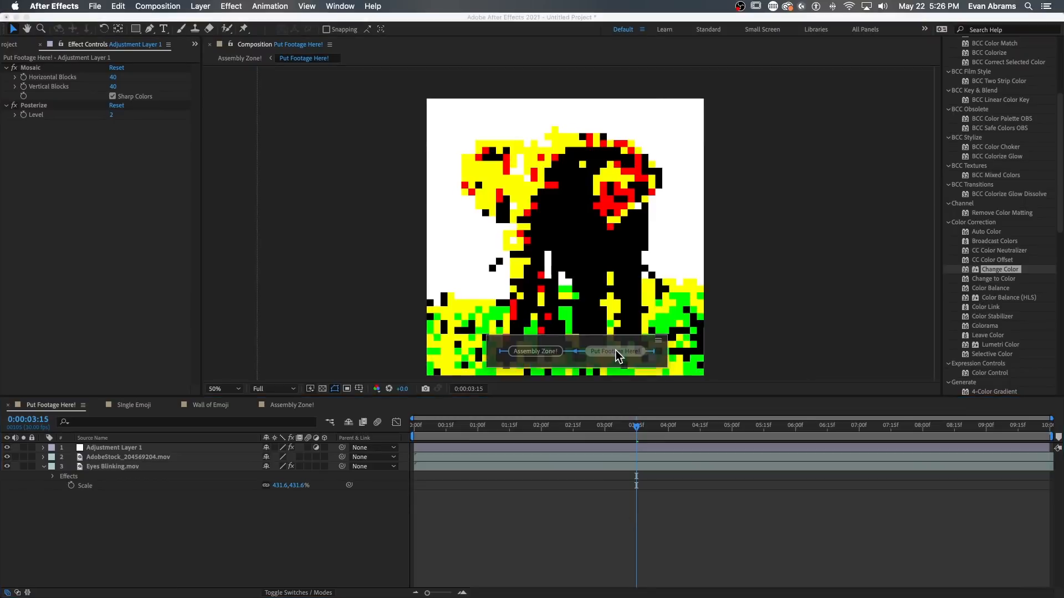
- In Assembly Zone!, apply Color Key to the footage layer and eyedropper the red blocks
left_click(239, 57)
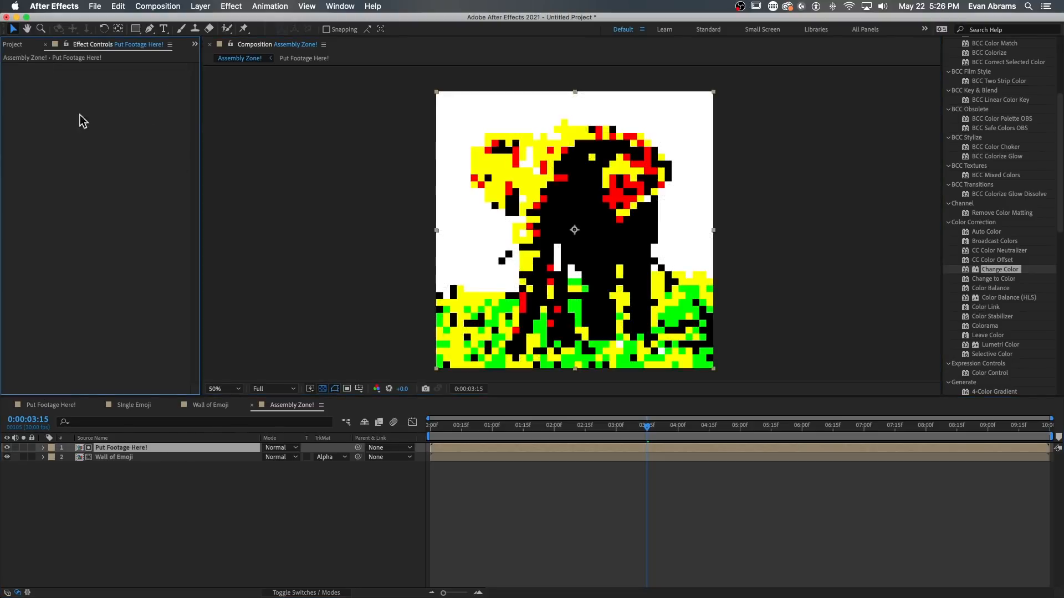
type("color key")
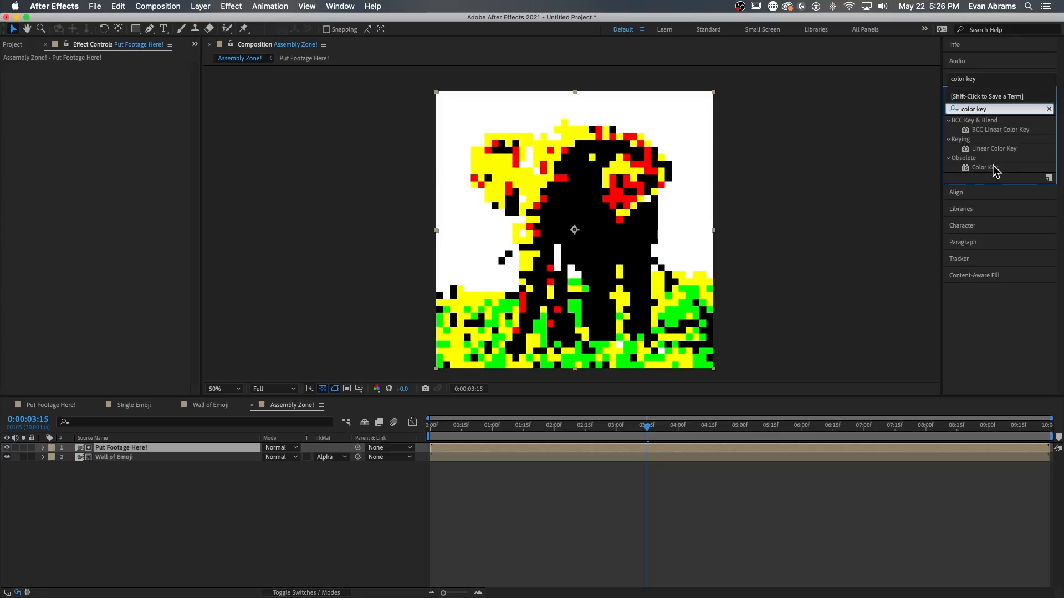
double_click(984, 167)
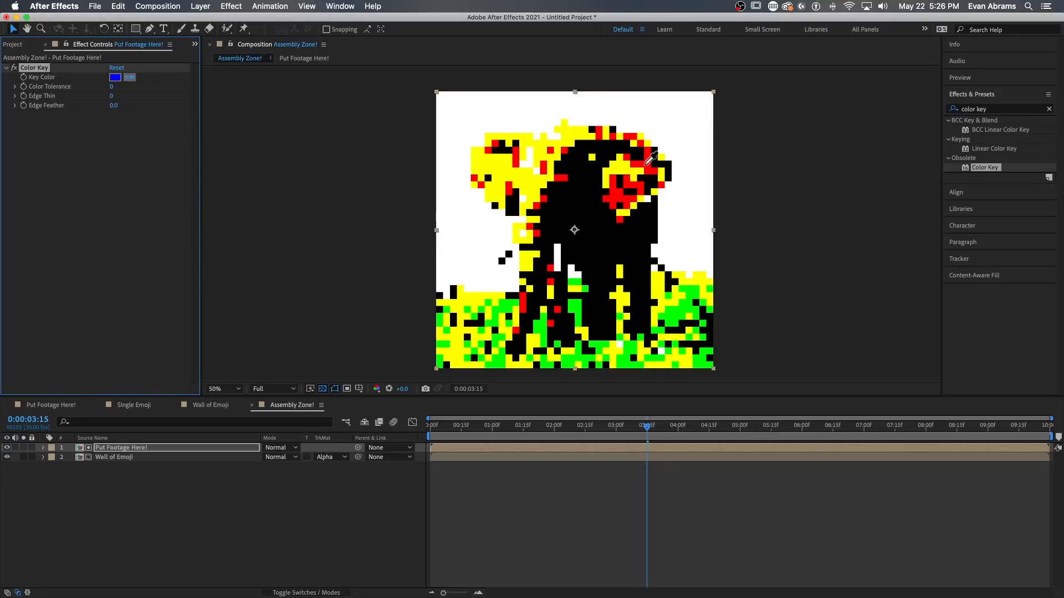
left_click(114, 77)
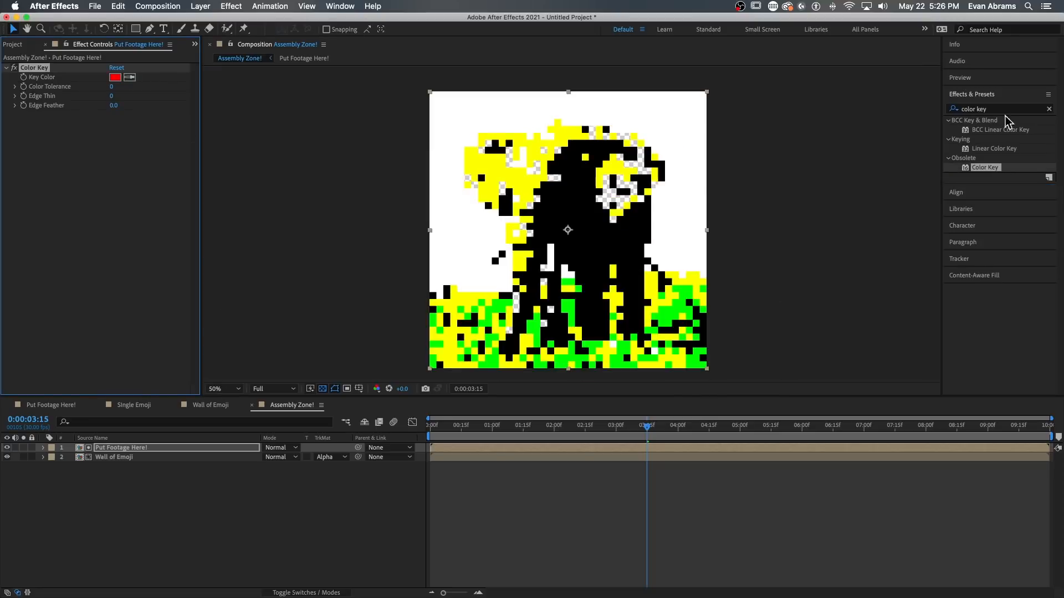
- Add Invert with Channel set to Alpha so only the red blocks remain
type("invert")
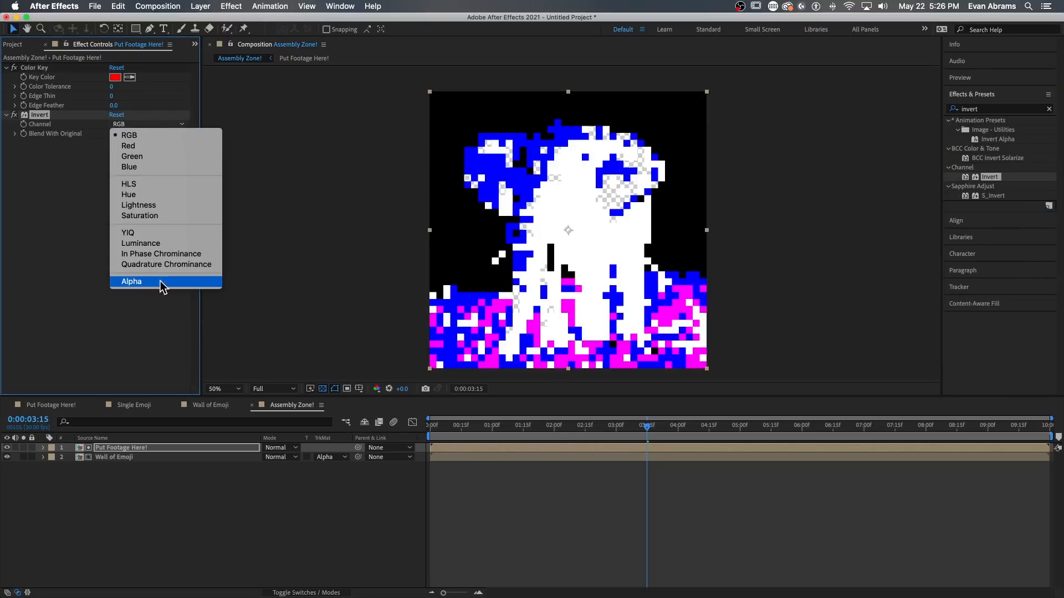
left_click(131, 281)
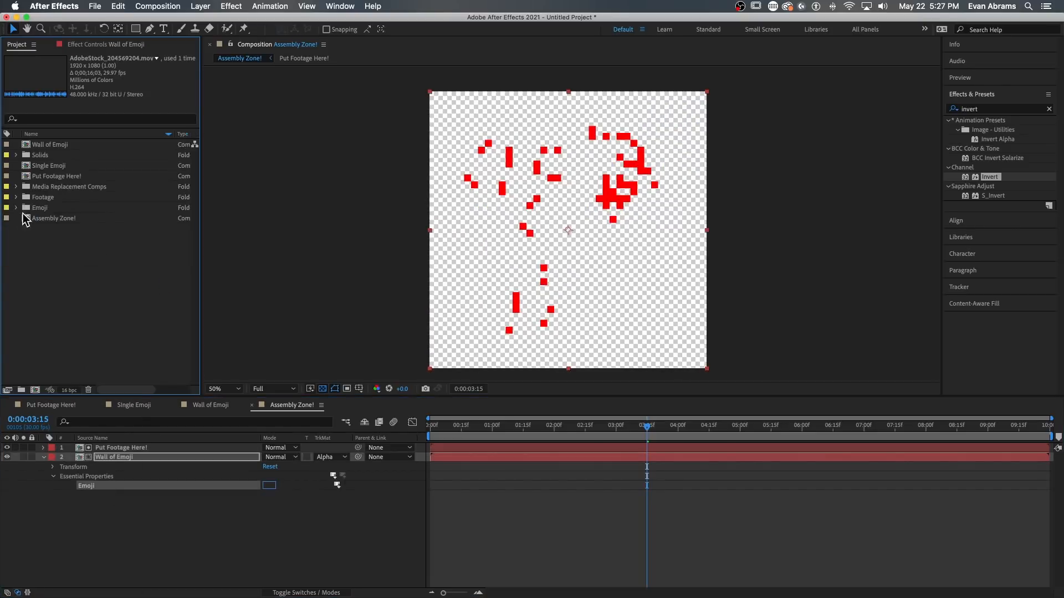
- Set a duplicated pair's Color Key key colour to magenta in the colour picker
left_click(16, 207)
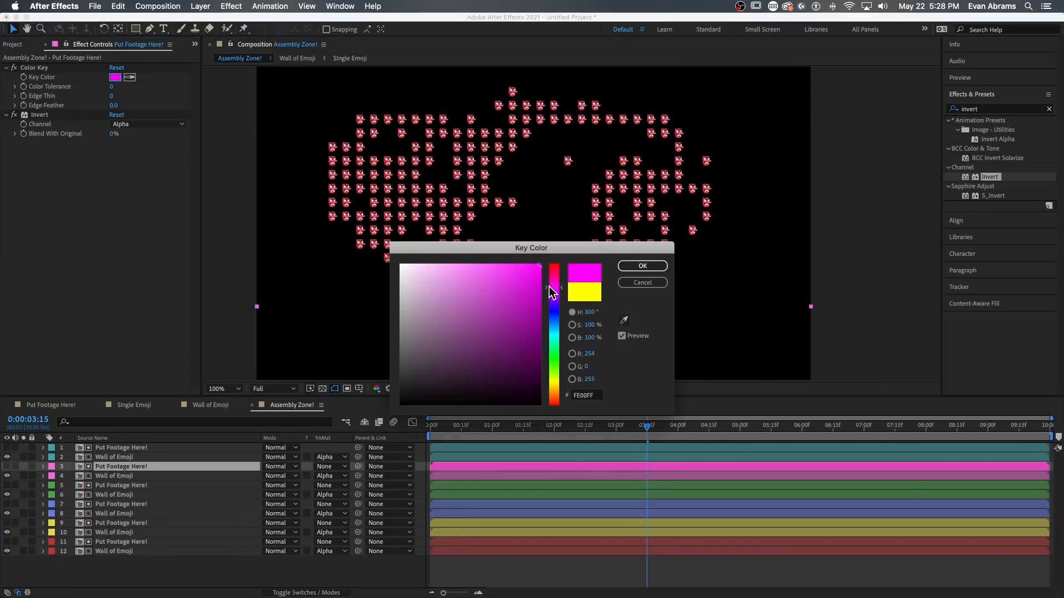
left_click(641, 266)
type("curves")
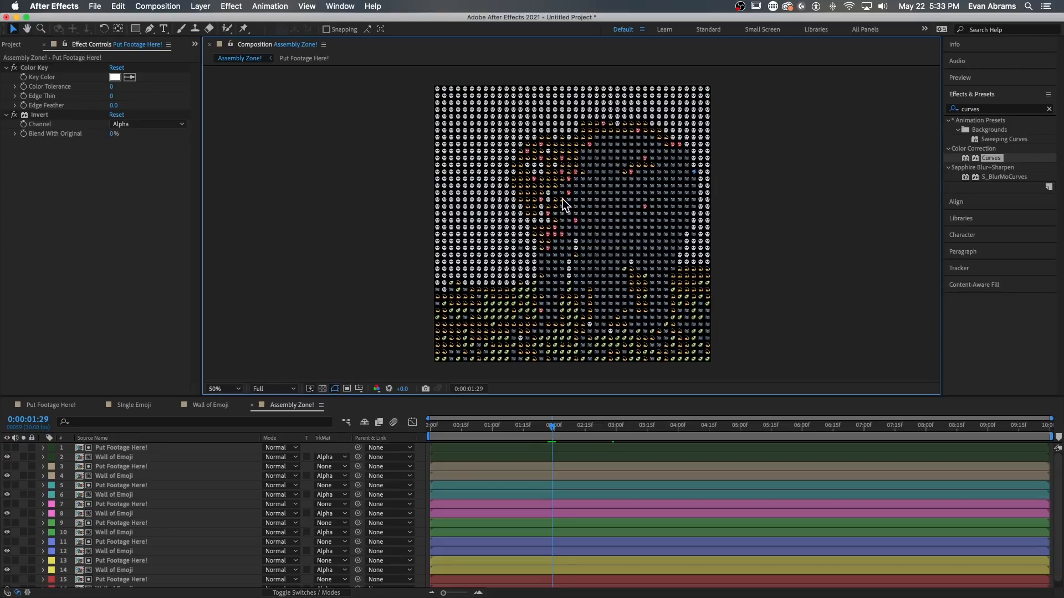
mouse_move(570, 197)
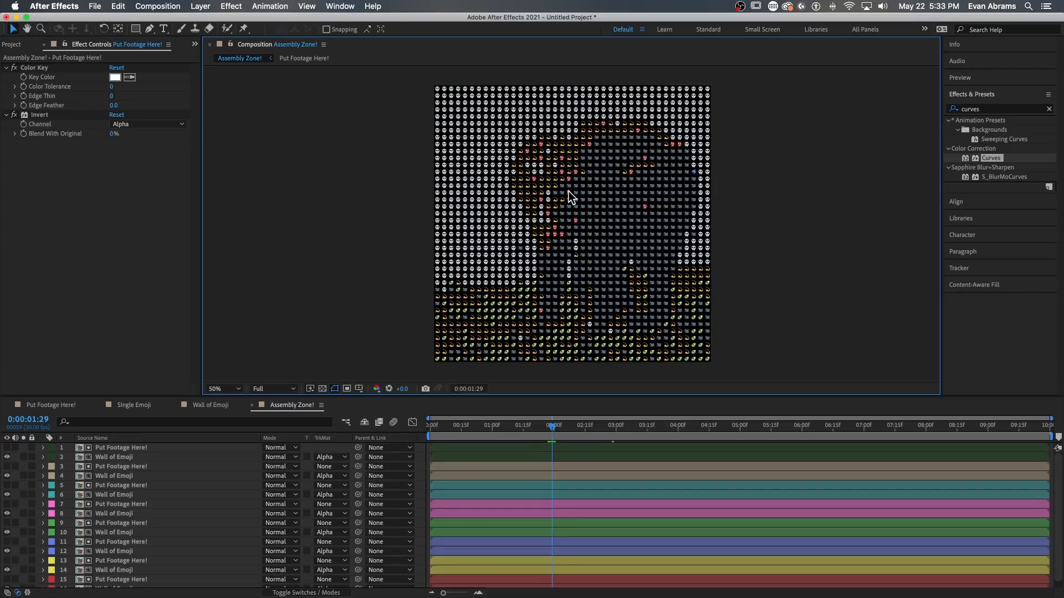
mouse_move(130, 461)
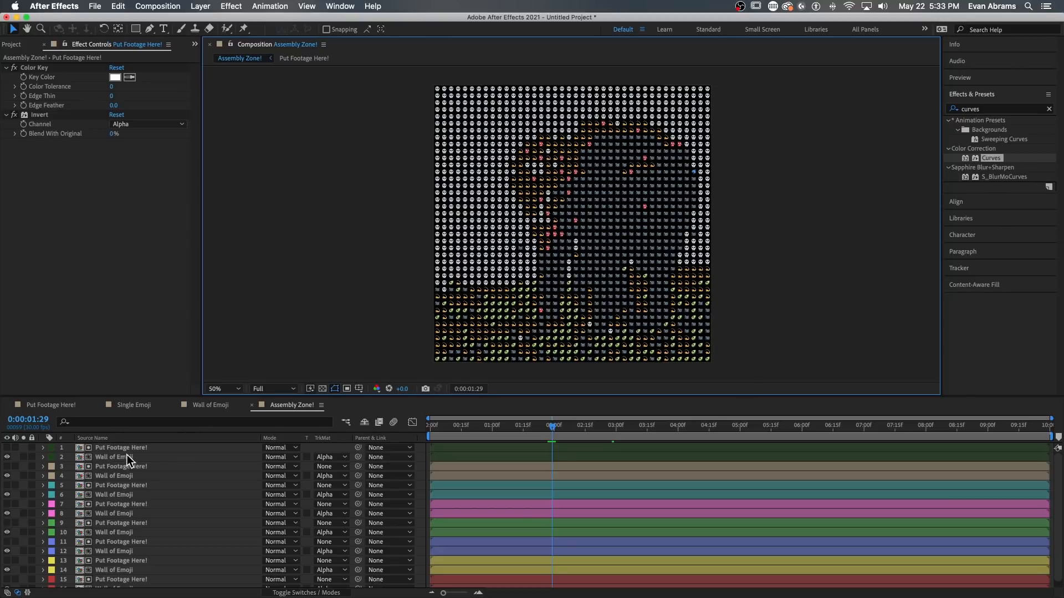
- Bring up the Layer menu for adding a new layer to Assembly Zone!
left_click(199, 6)
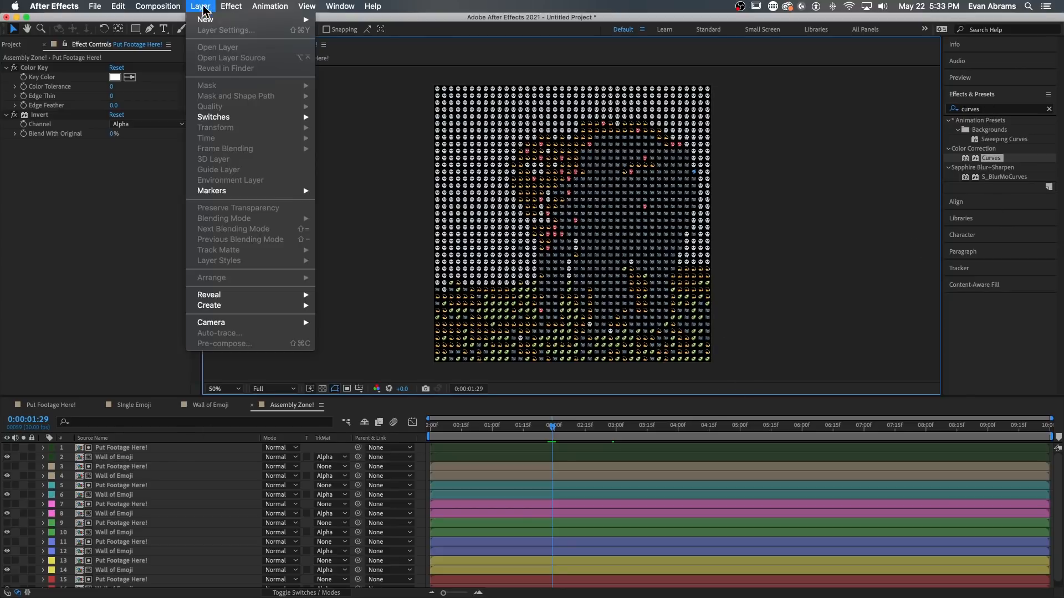
- Create Adjustment Layer 2 atop Assembly Zone! and apply Posterize Time at 24 fps
left_click(205, 17)
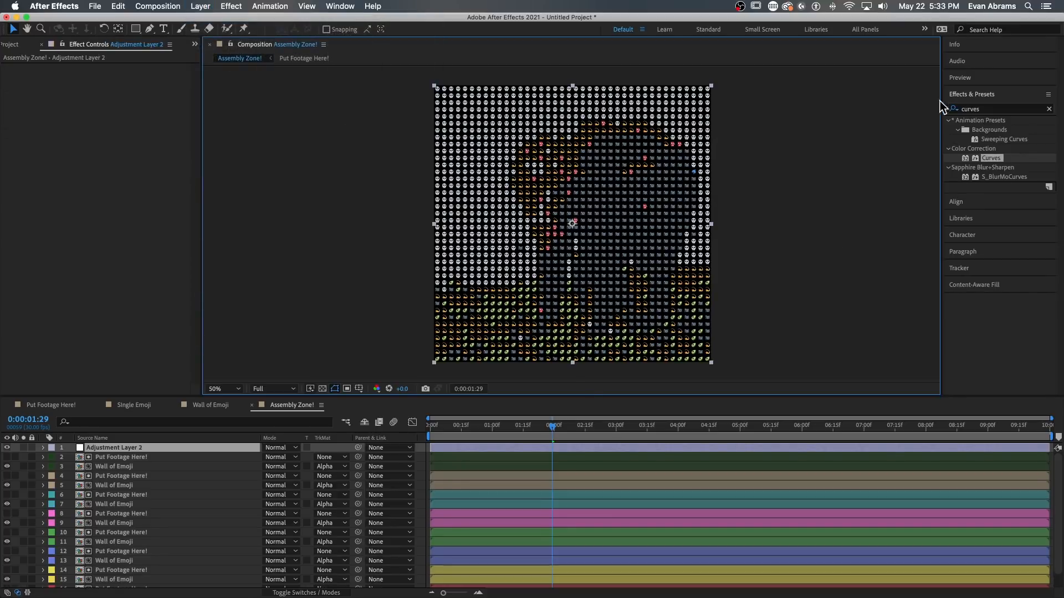
type("posteri")
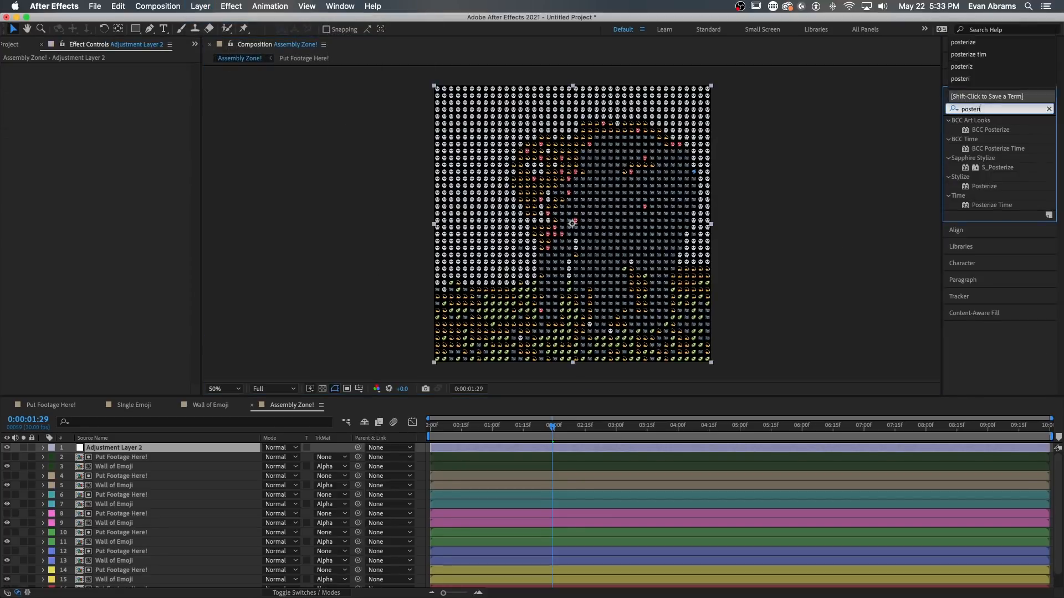
type("posterize t")
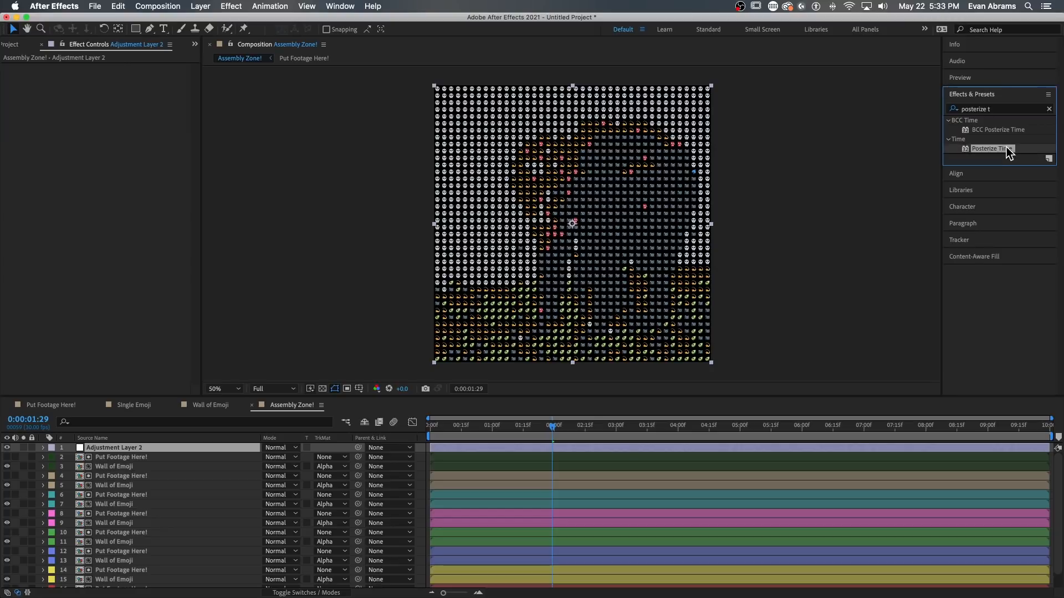
double_click(991, 148)
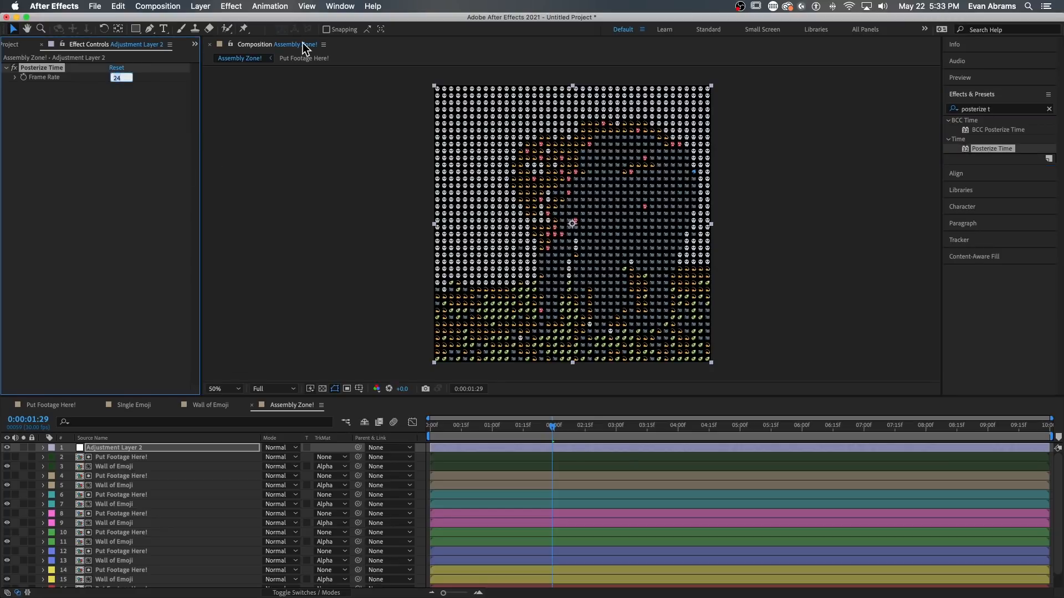